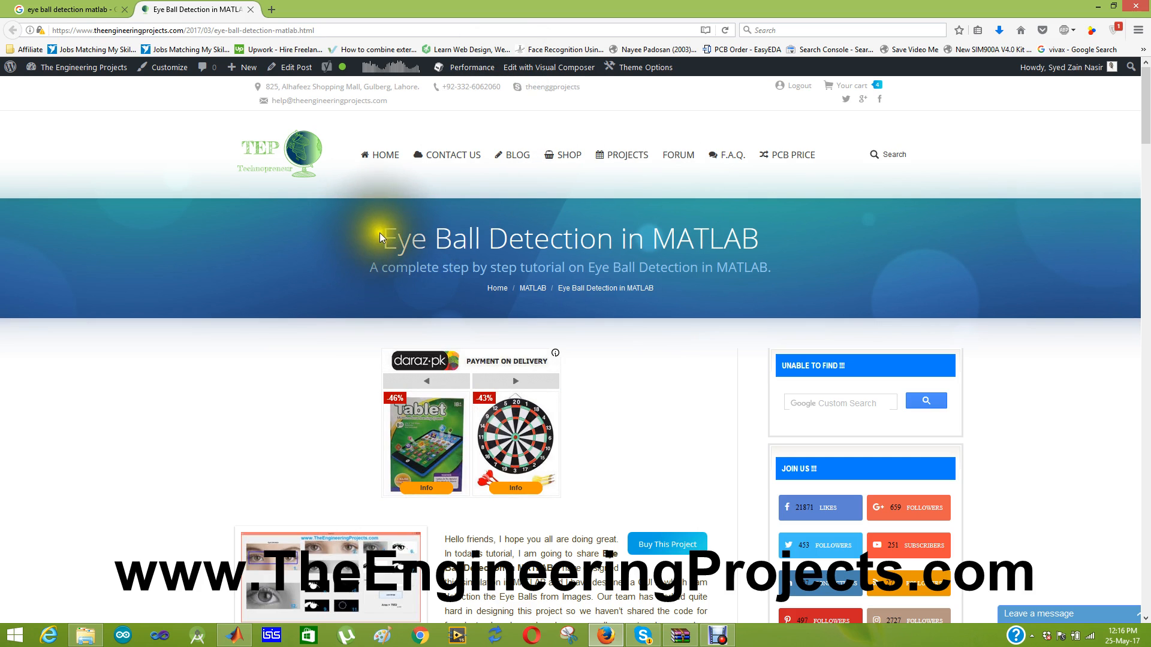
pyautogui.moveTo(697, 376)
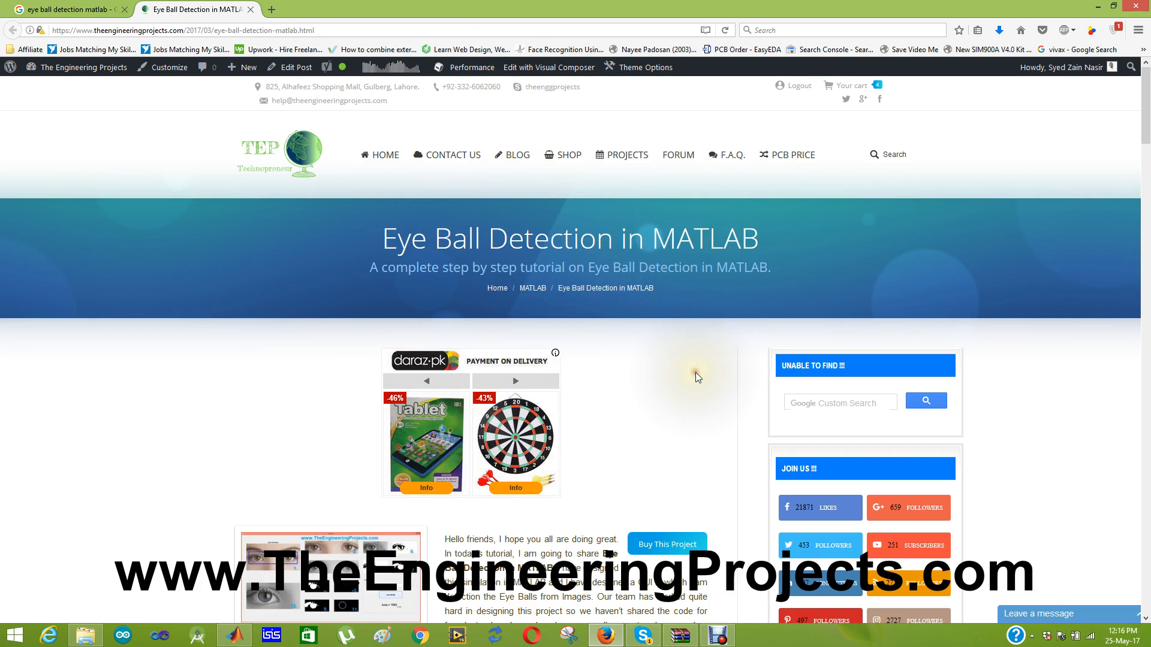
# Open the Buy This Project page in a new tab, then return to the tutorial.
pyautogui.scroll(-3)
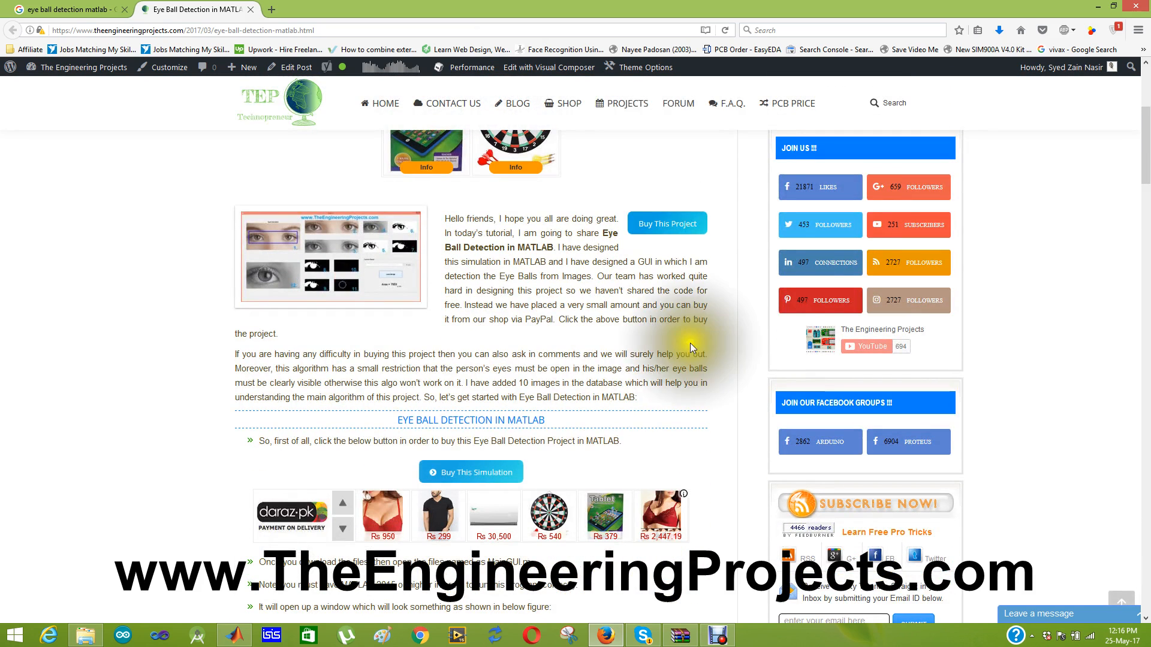
pyautogui.moveTo(663, 233)
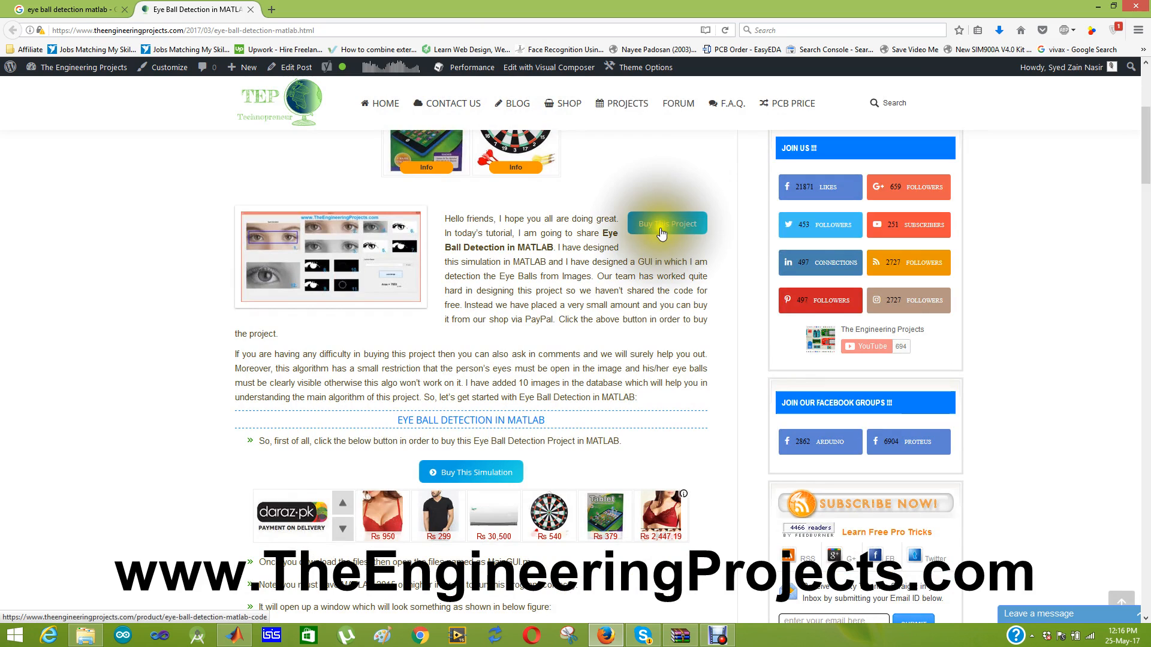
pyautogui.click(666, 223)
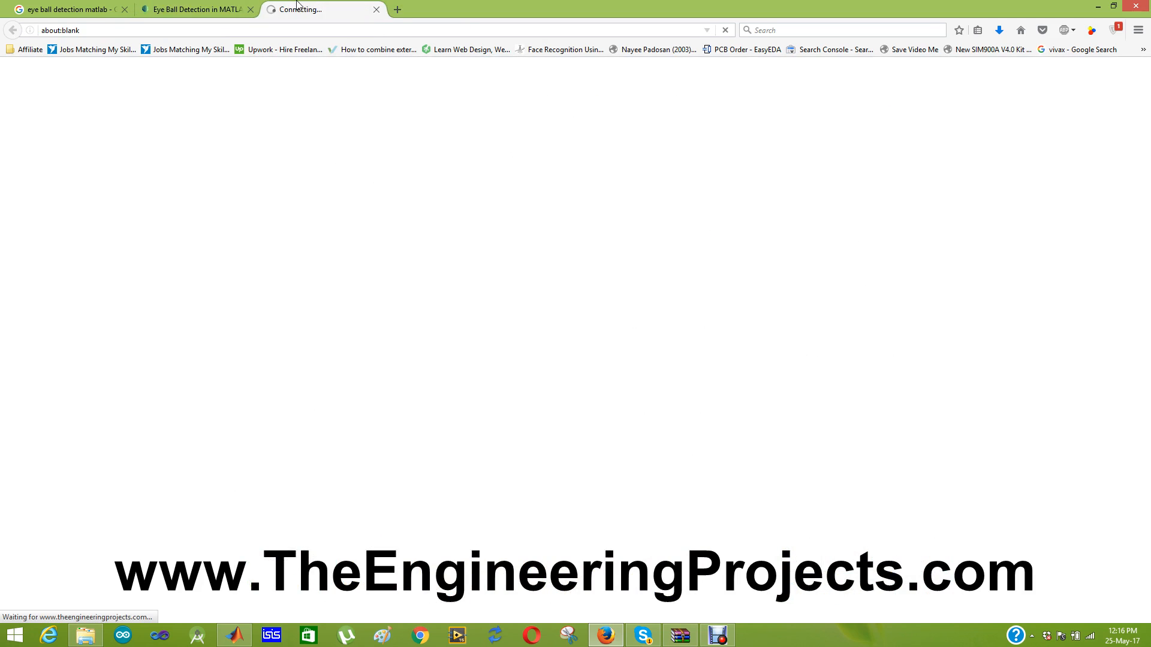
pyautogui.click(194, 9)
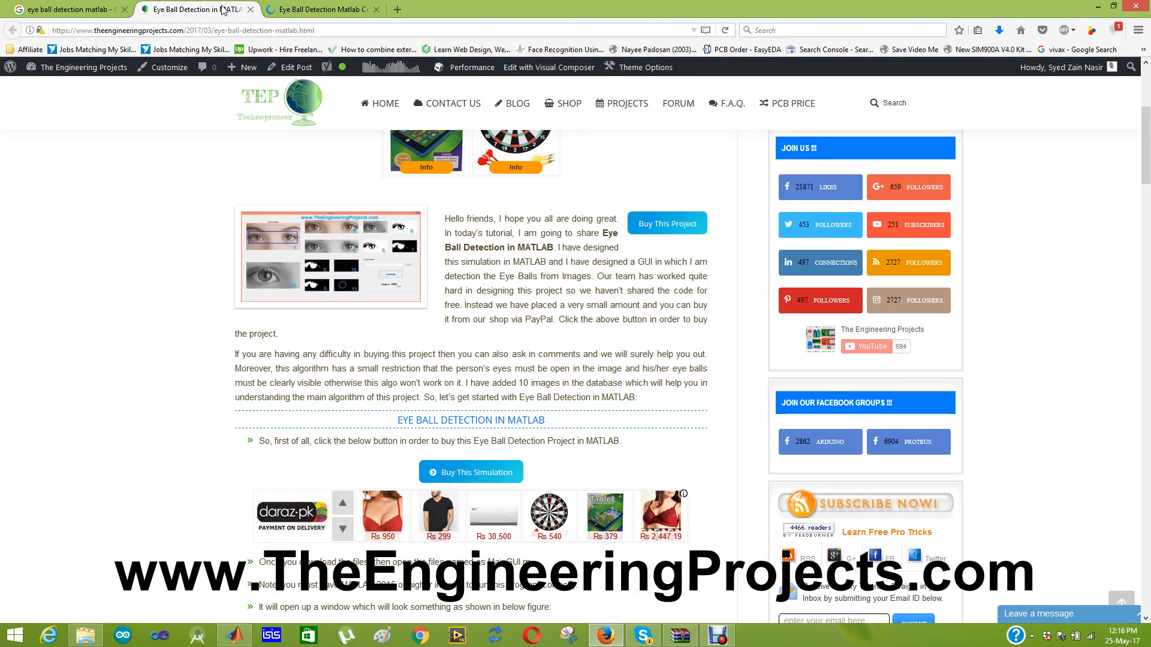
pyautogui.moveTo(291, 6)
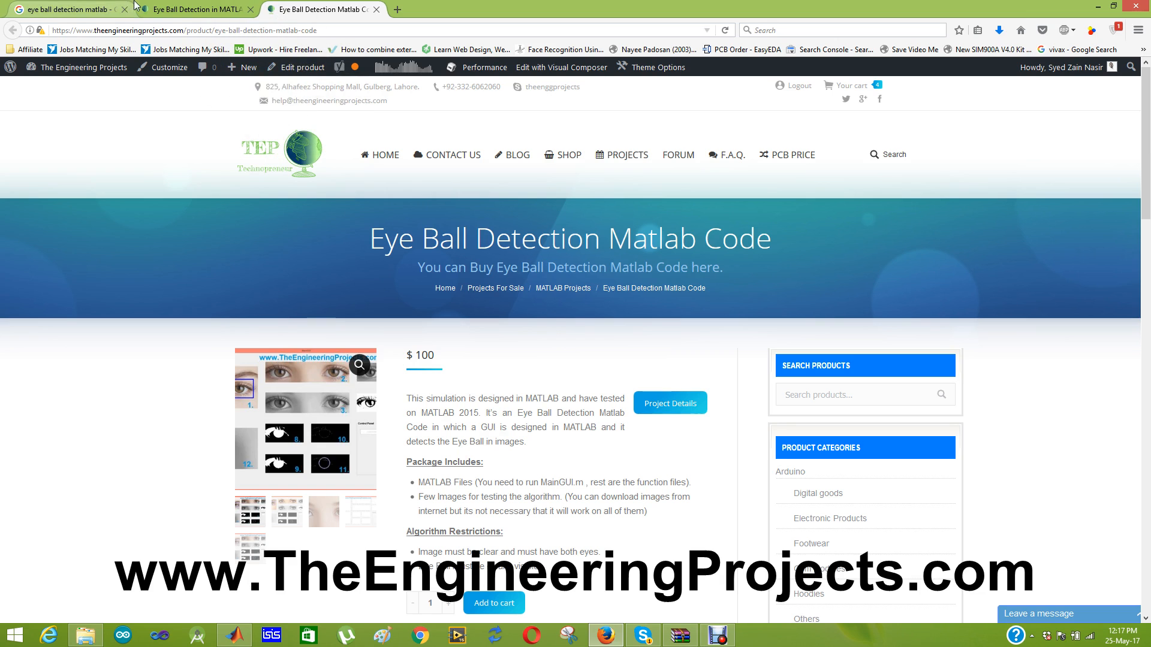
# Switch back to the Eye Ball Detection in MATLAB tutorial tab.
pyautogui.click(194, 9)
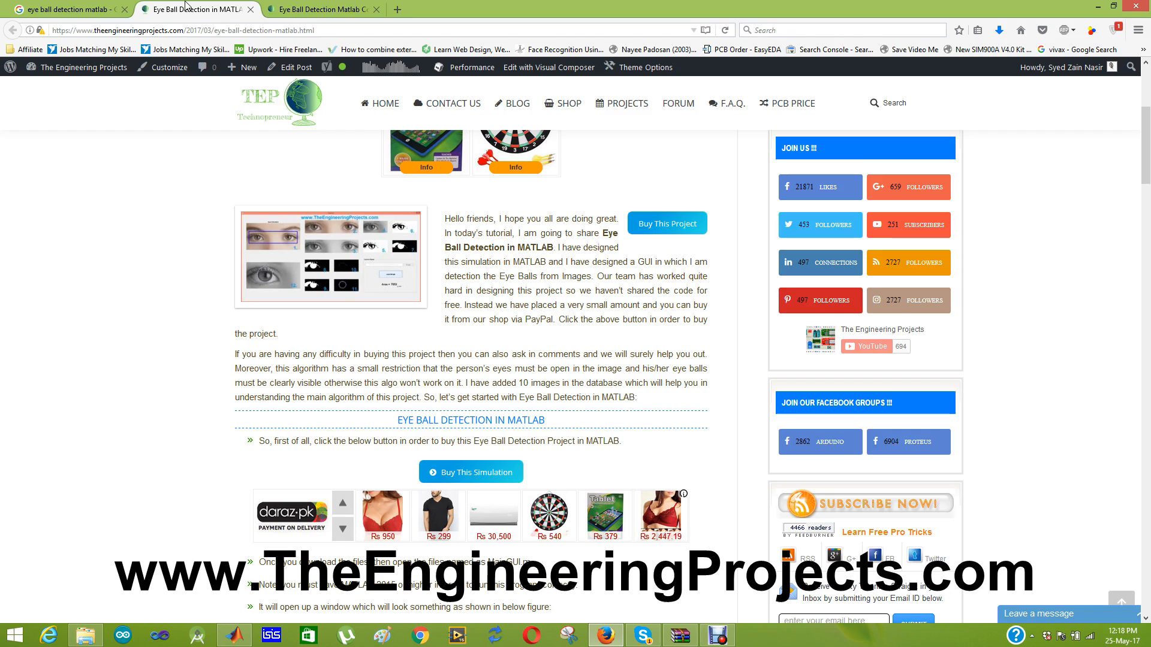
pyautogui.moveTo(376, 517)
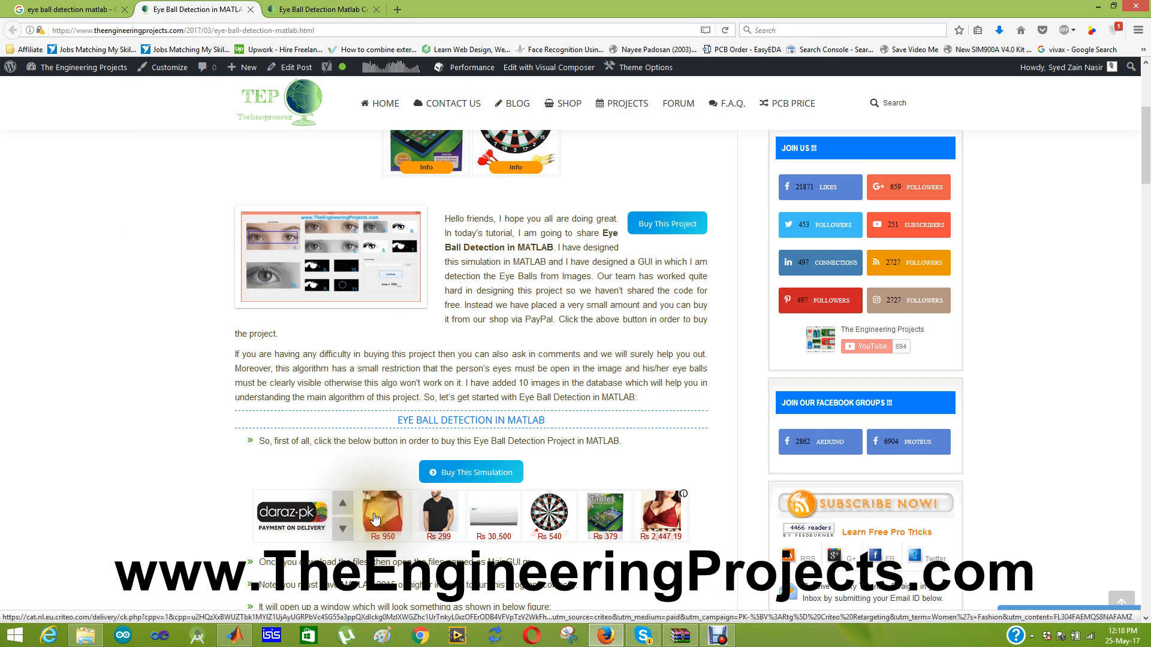
pyautogui.moveTo(666, 223)
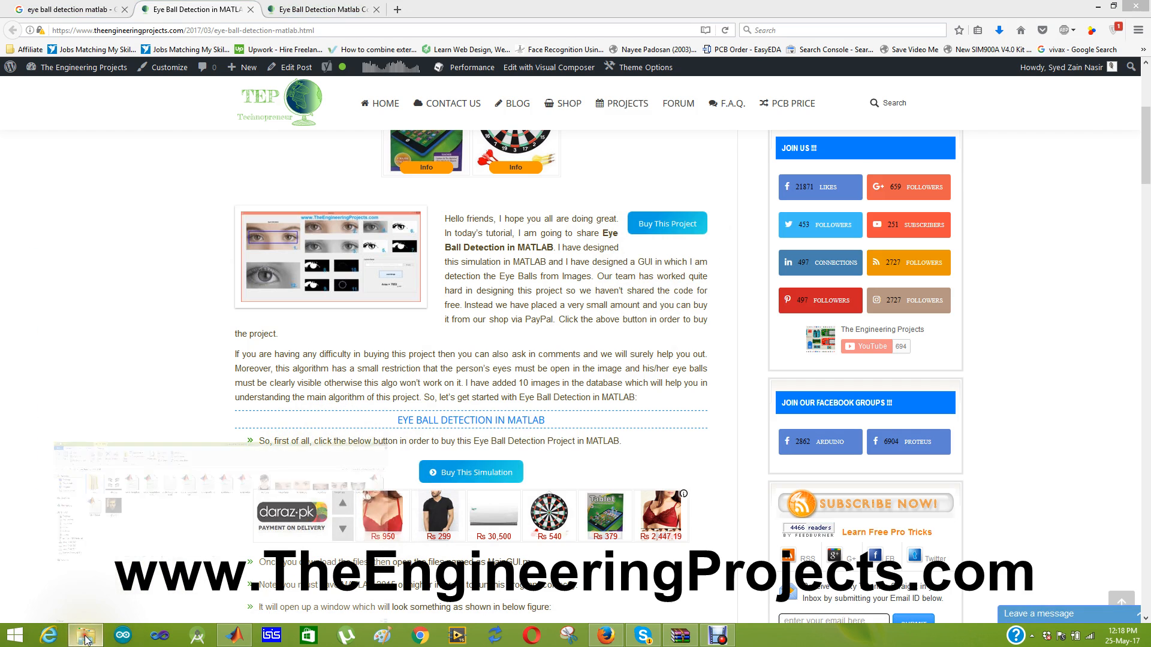
# Browse the Eye Detection MATLAB folder in File Explorer and open MainGUI.m.
pyautogui.click(84, 635)
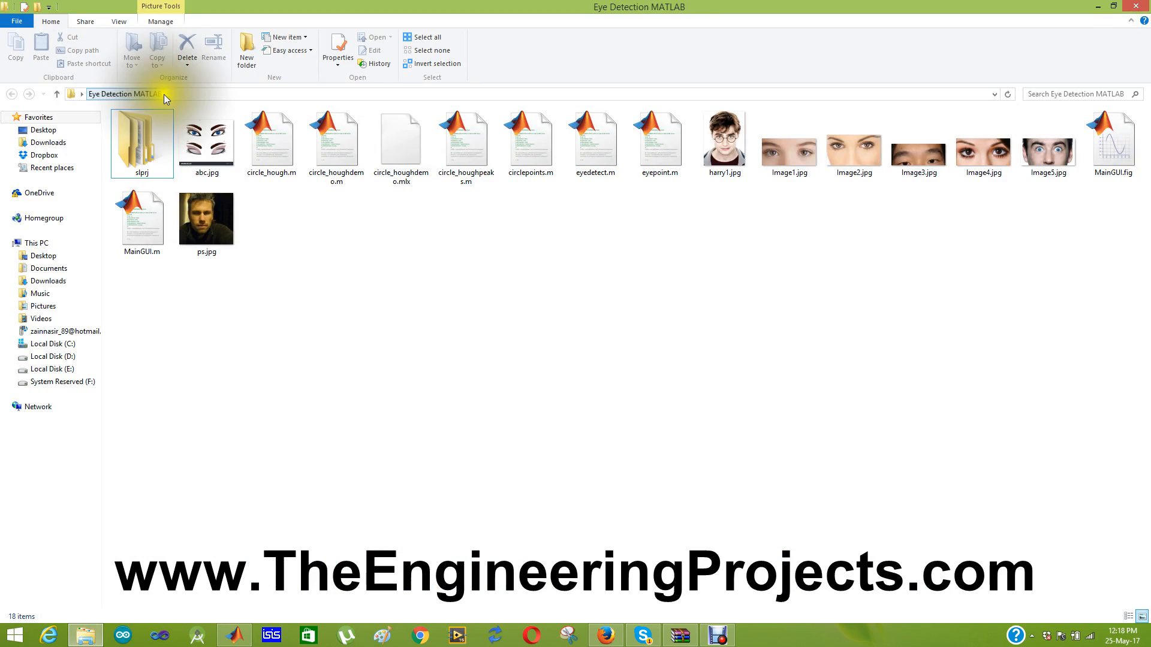
pyautogui.click(141, 140)
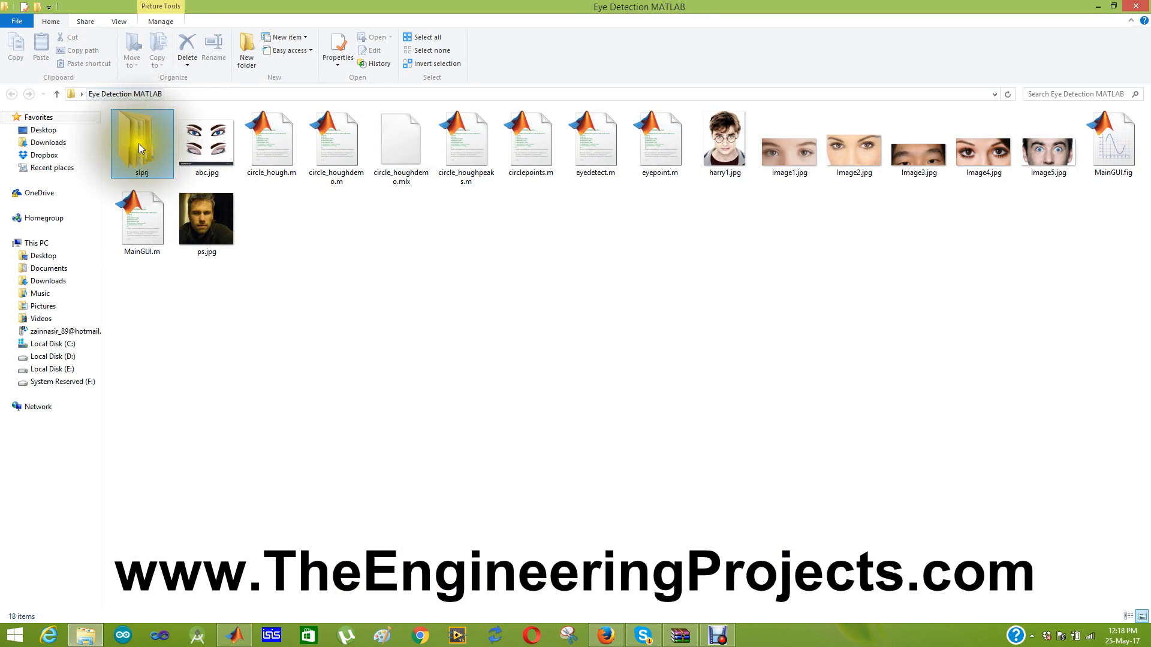
pyautogui.click(658, 144)
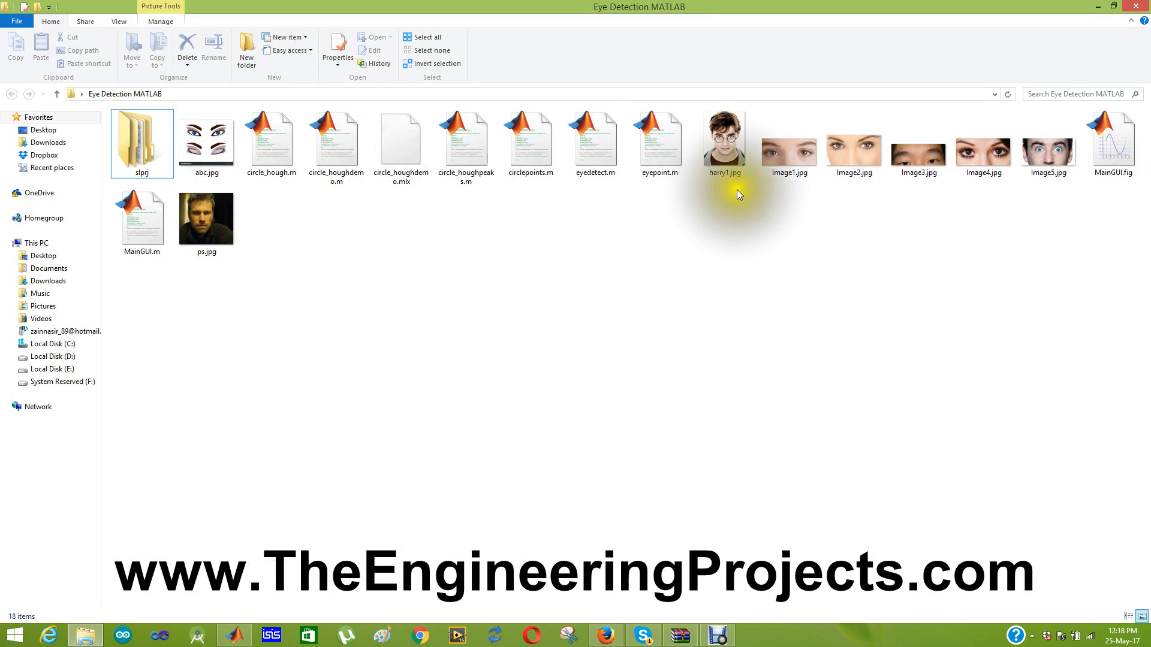
pyautogui.click(206, 217)
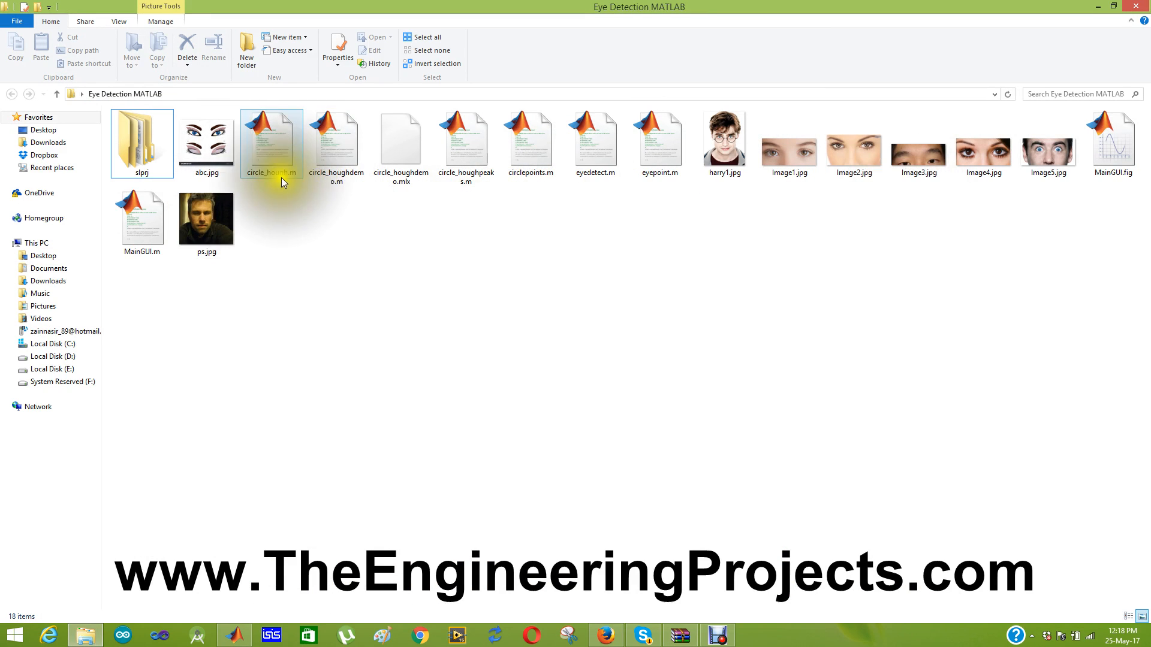
pyautogui.moveTo(294, 194)
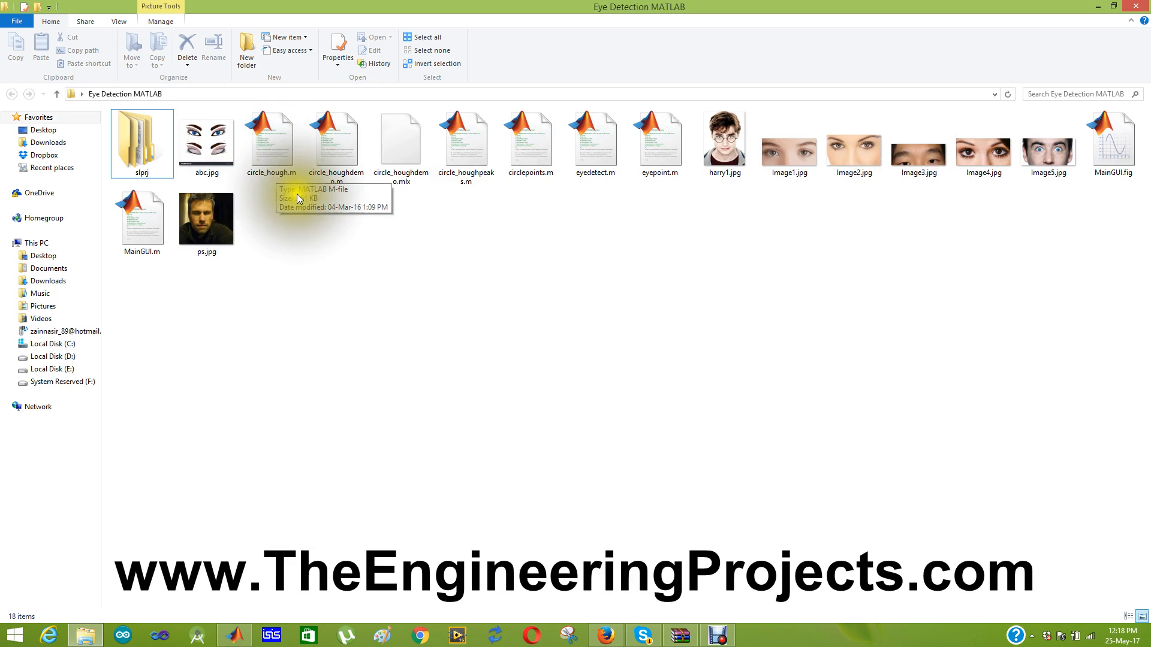
pyautogui.moveTo(367, 223)
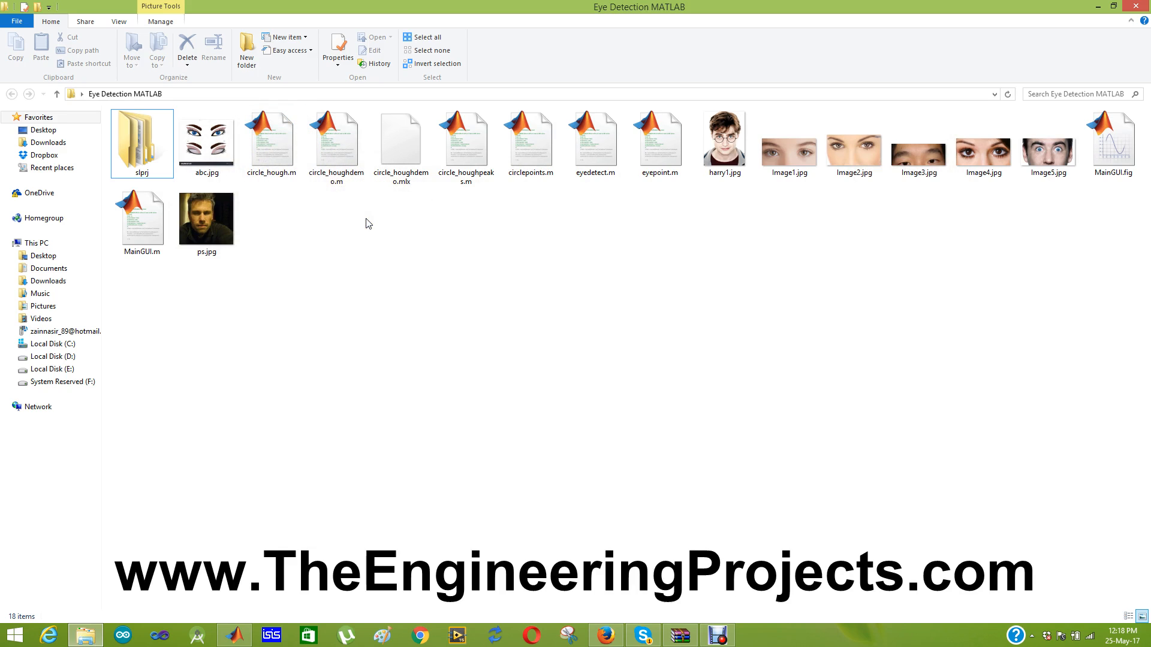
pyautogui.click(369, 422)
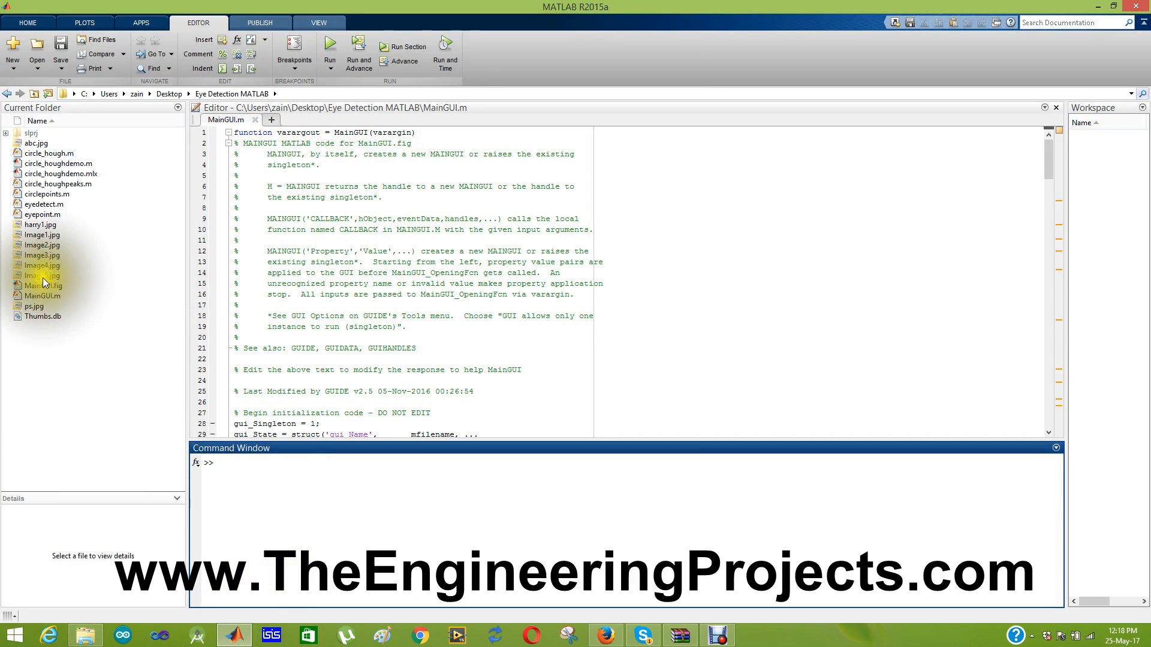
pyautogui.click(42, 294)
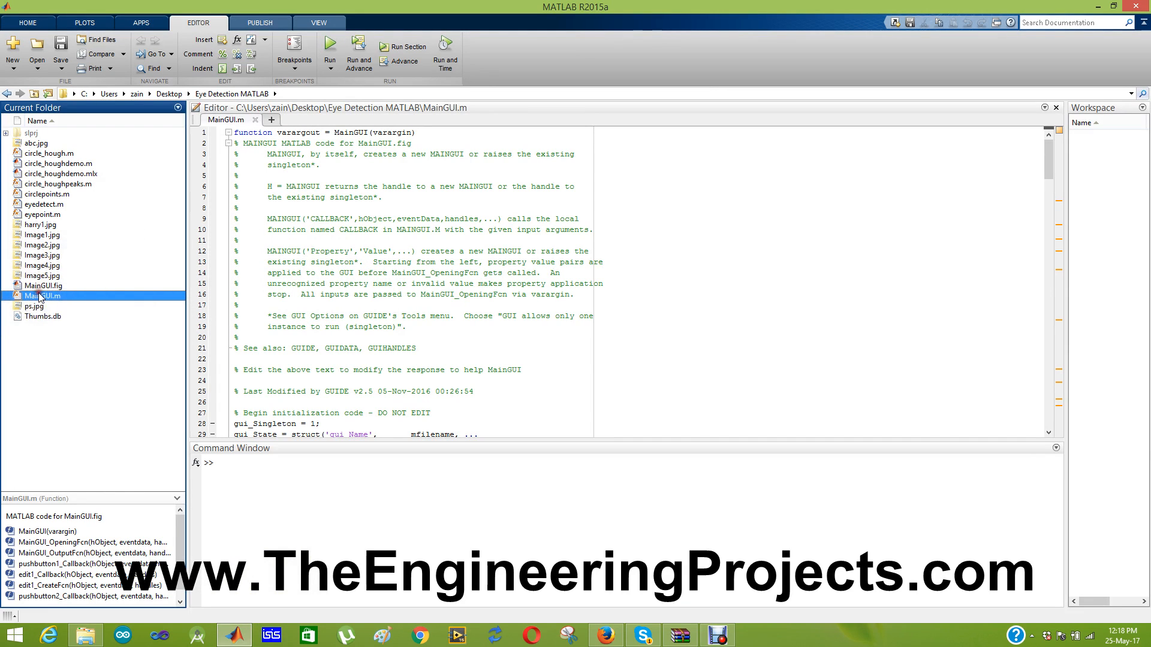
pyautogui.click(238, 142)
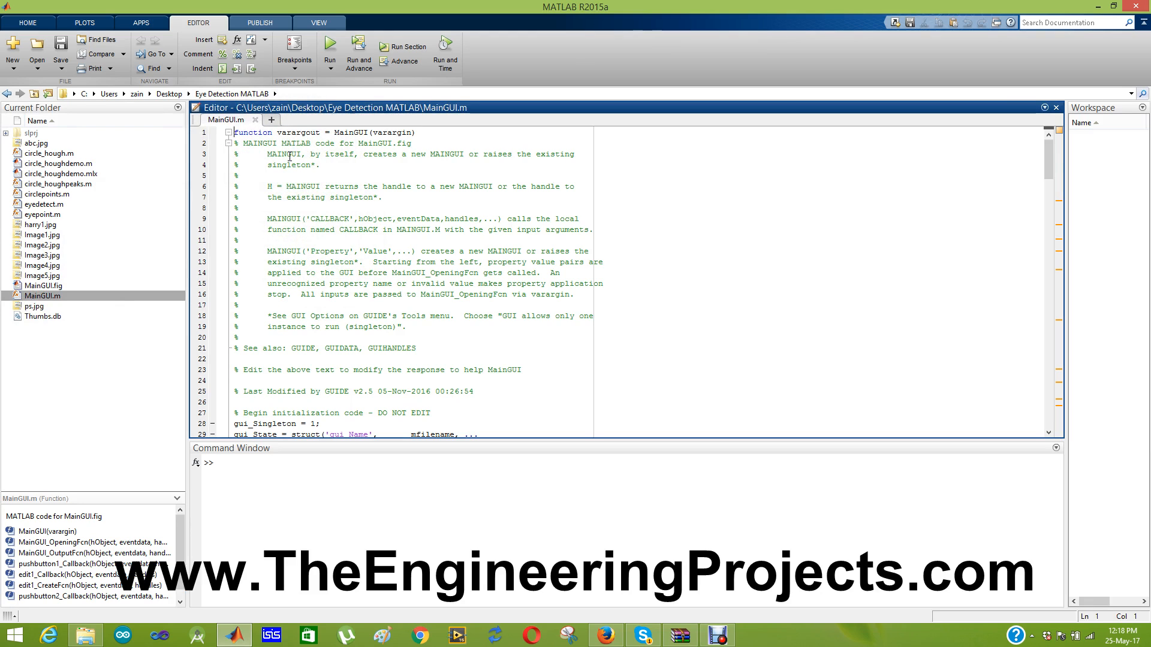
pyautogui.moveTo(331, 46)
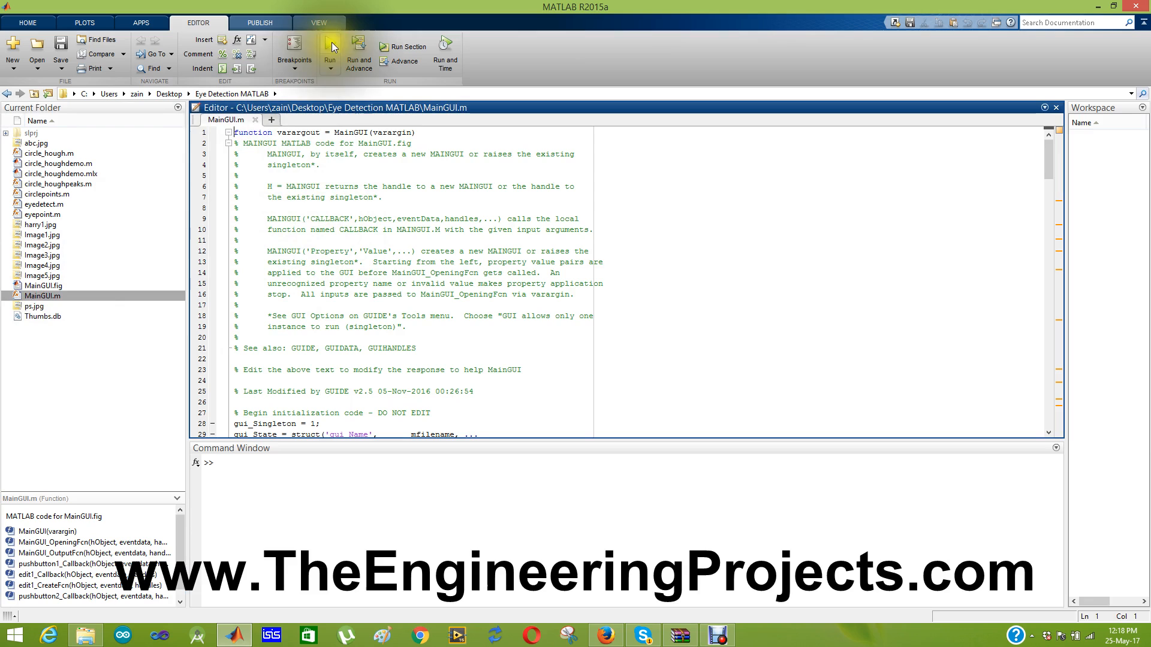
# Launch MainGUI and load Image1.jpg through the 'Select any image' dialog.
pyautogui.click(330, 46)
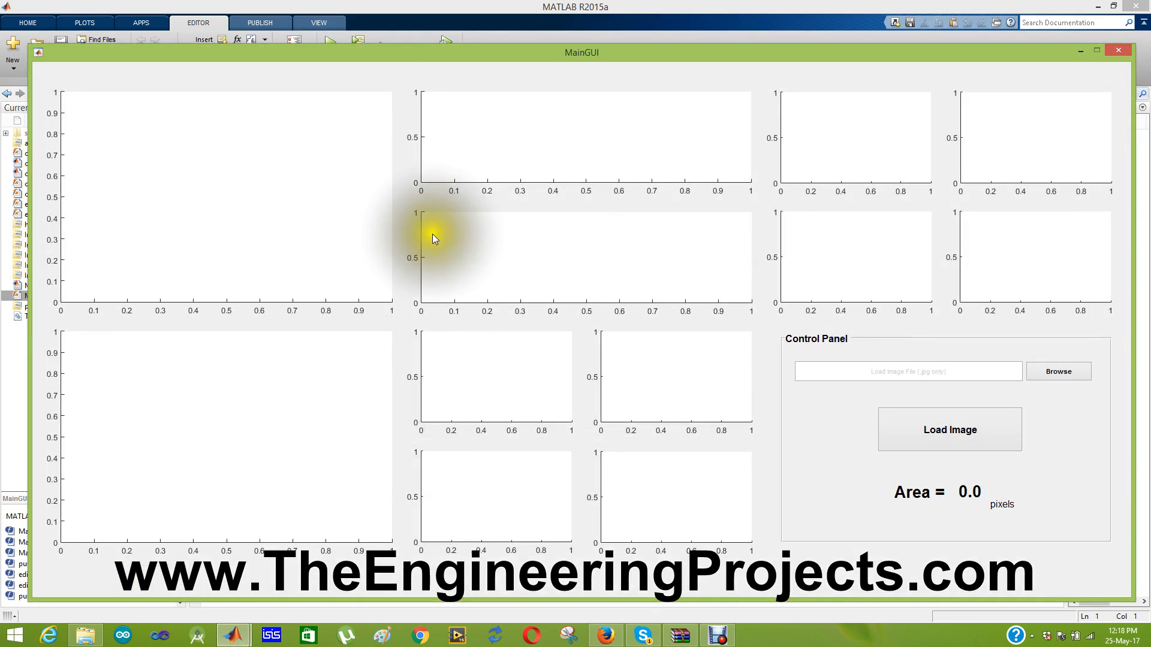
pyautogui.moveTo(873, 390)
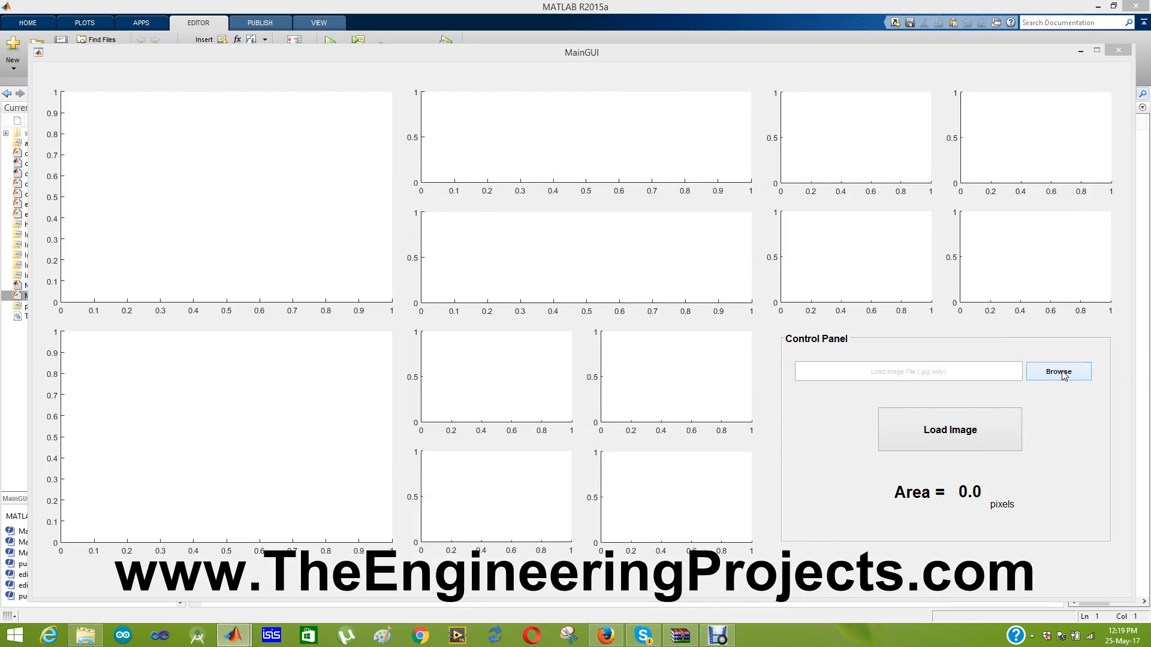
pyautogui.click(1057, 372)
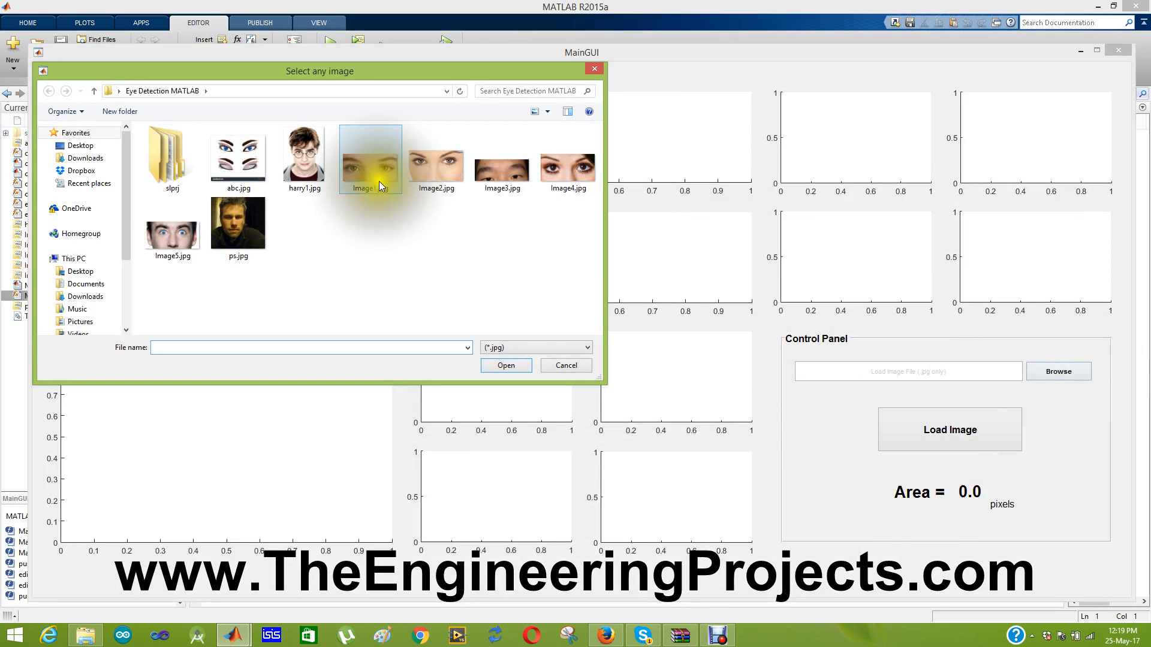
pyautogui.click(370, 154)
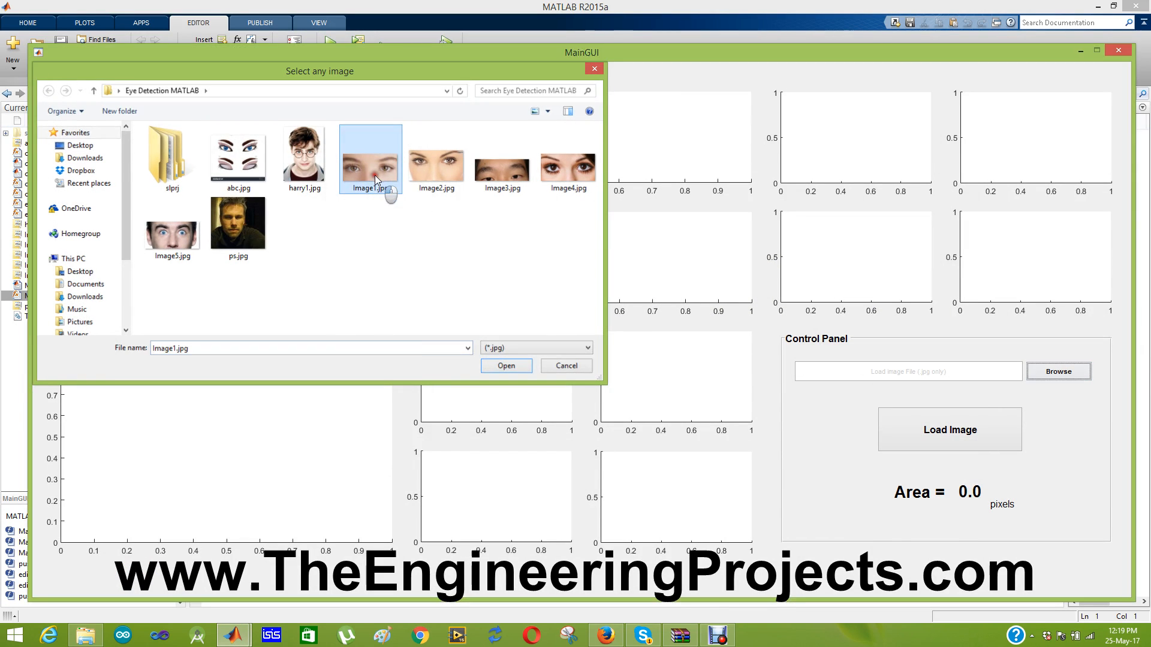
pyautogui.click(505, 366)
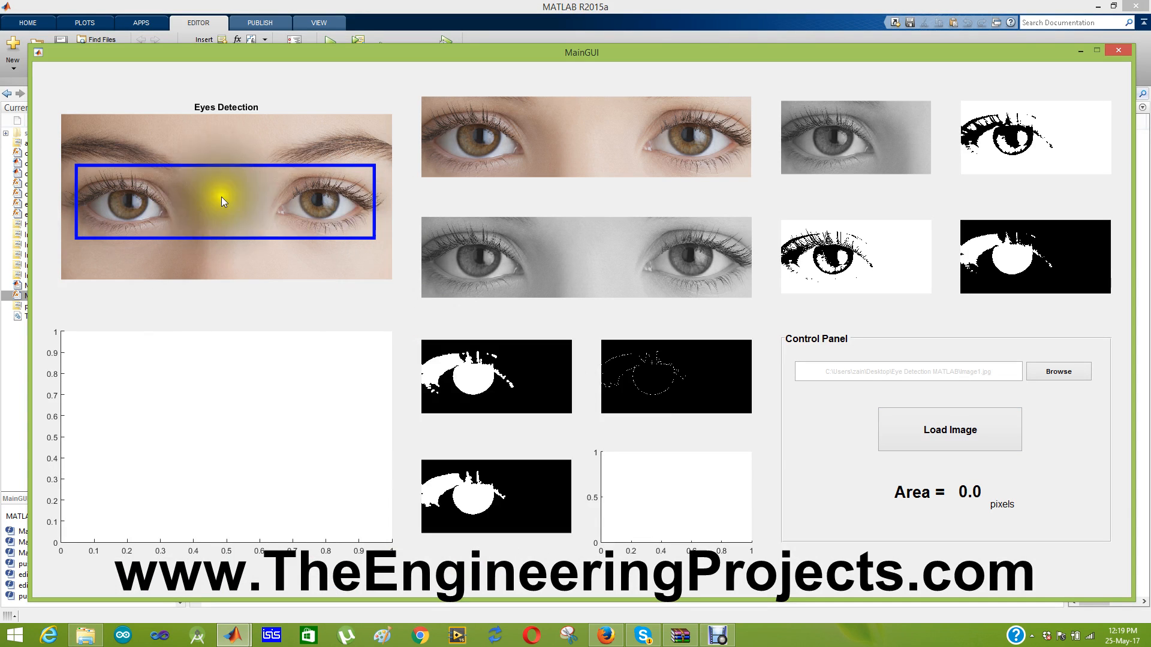
pyautogui.moveTo(422, 177)
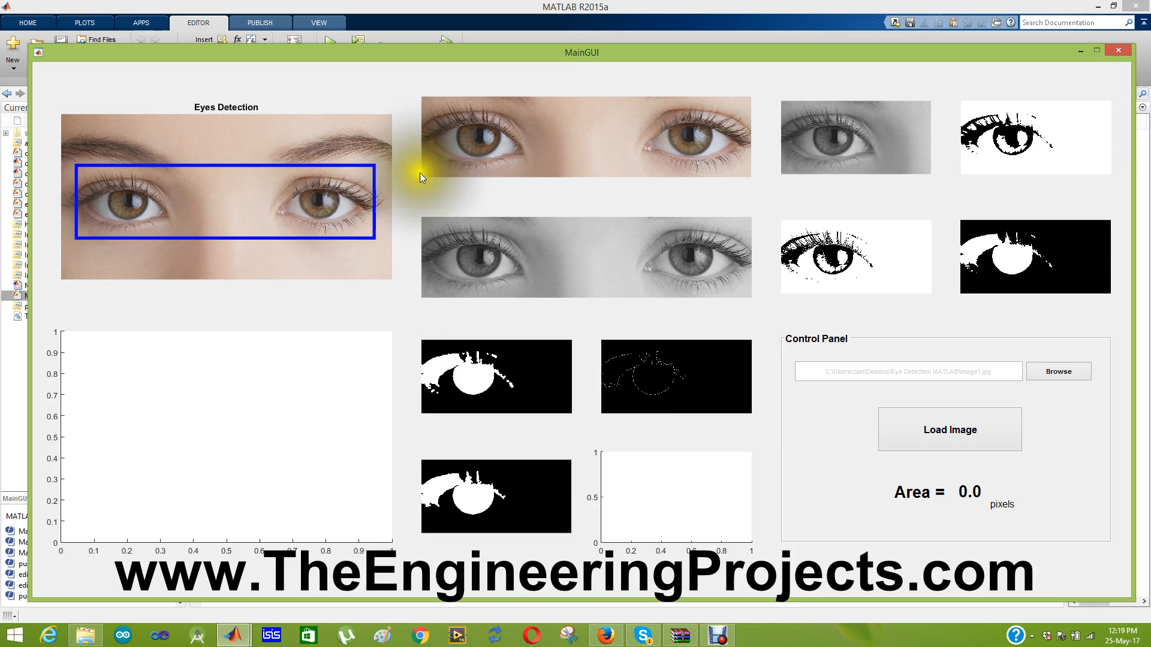
pyautogui.moveTo(590, 165)
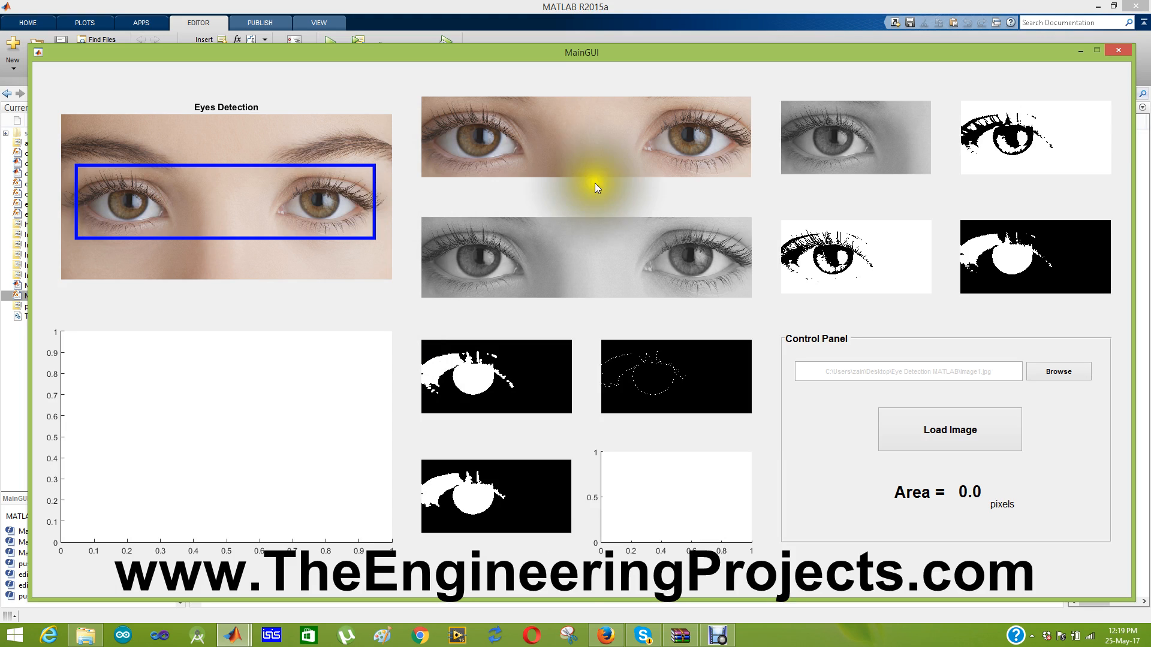
pyautogui.moveTo(617, 264)
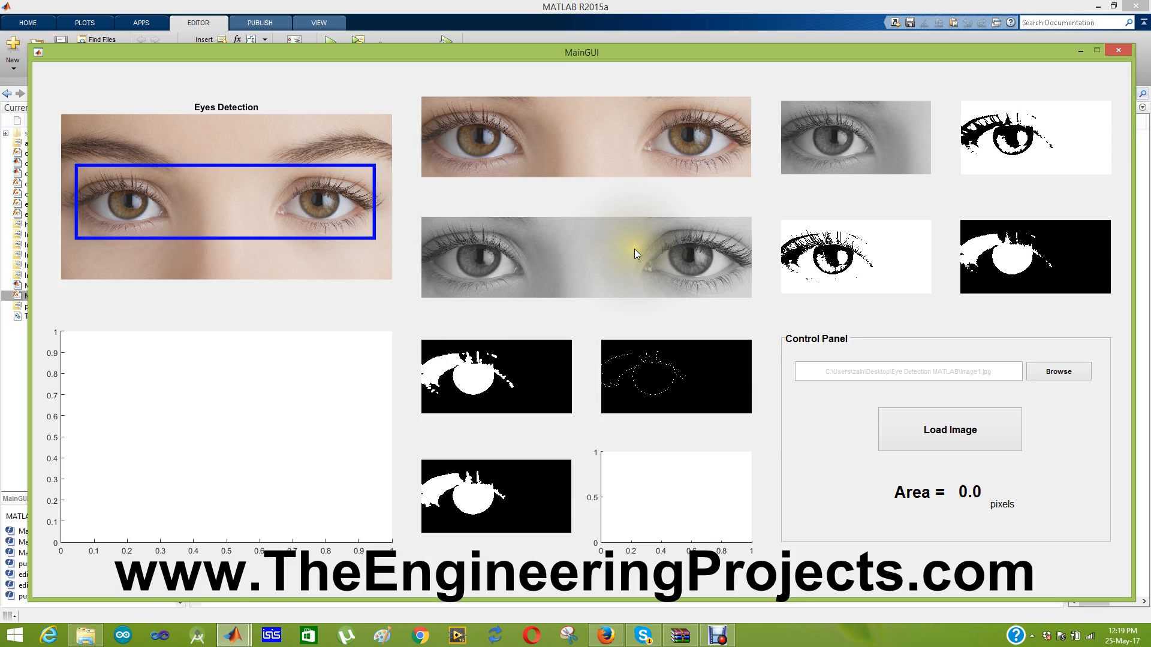
pyautogui.moveTo(592, 222)
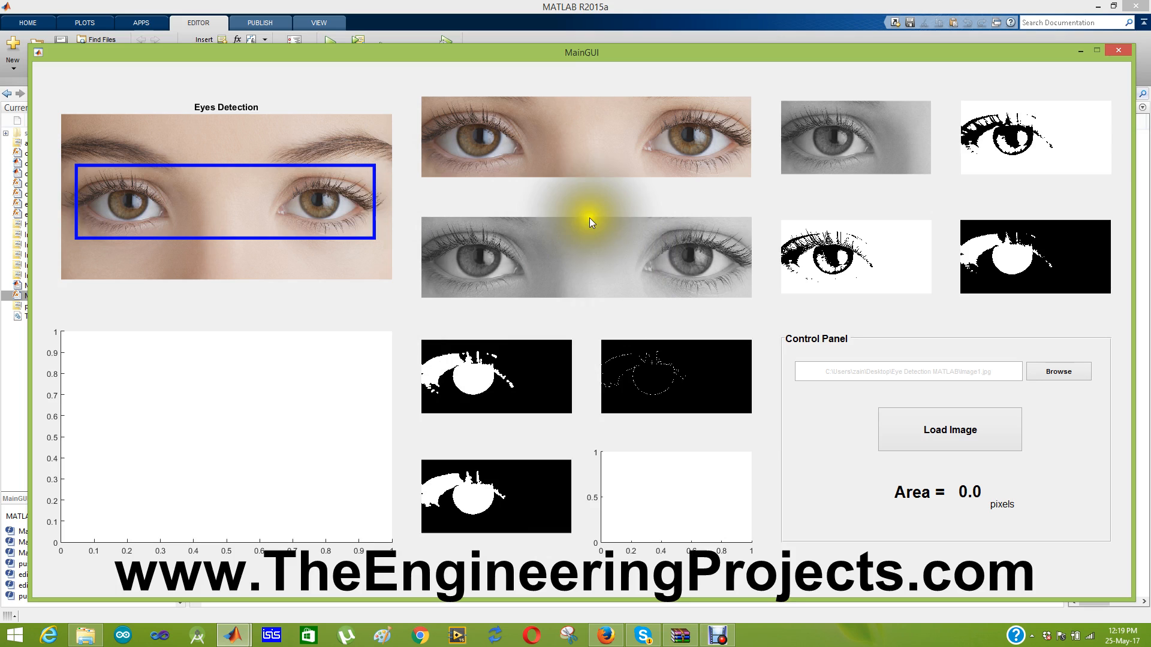
pyautogui.moveTo(585, 262)
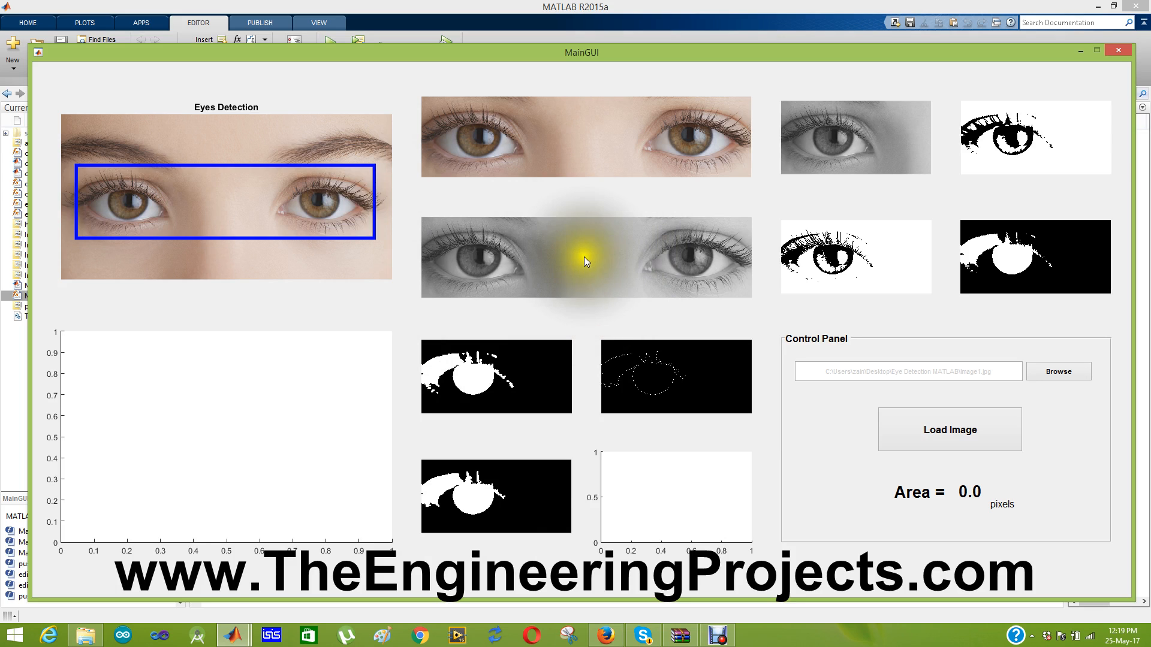
pyautogui.moveTo(521, 246)
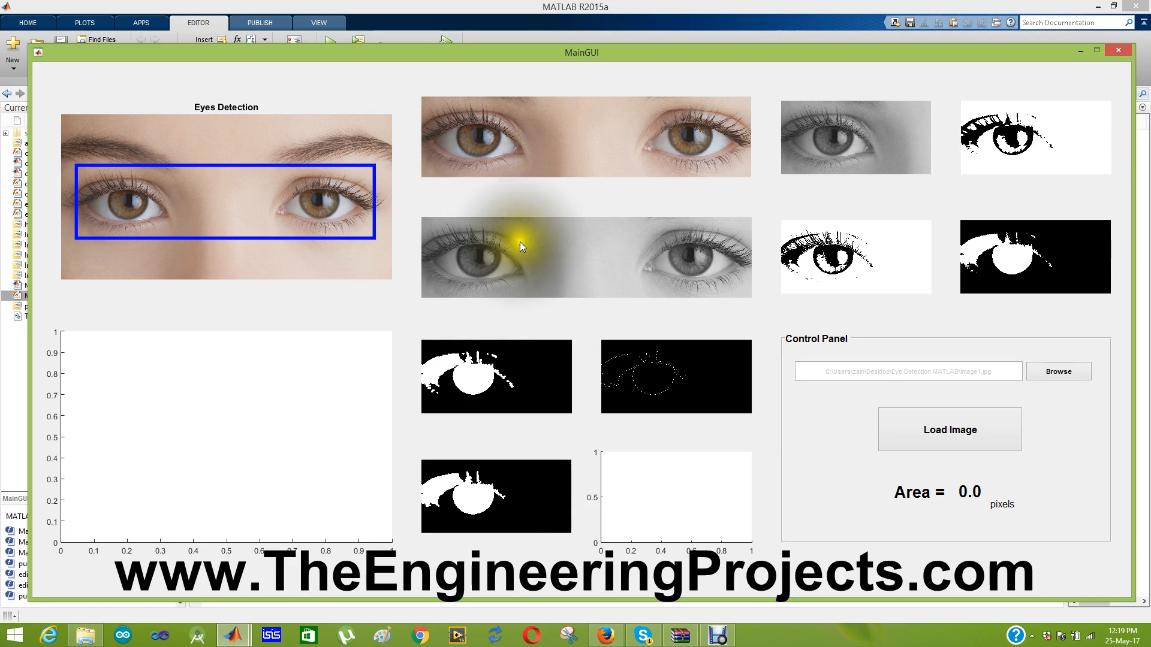
pyautogui.moveTo(893, 114)
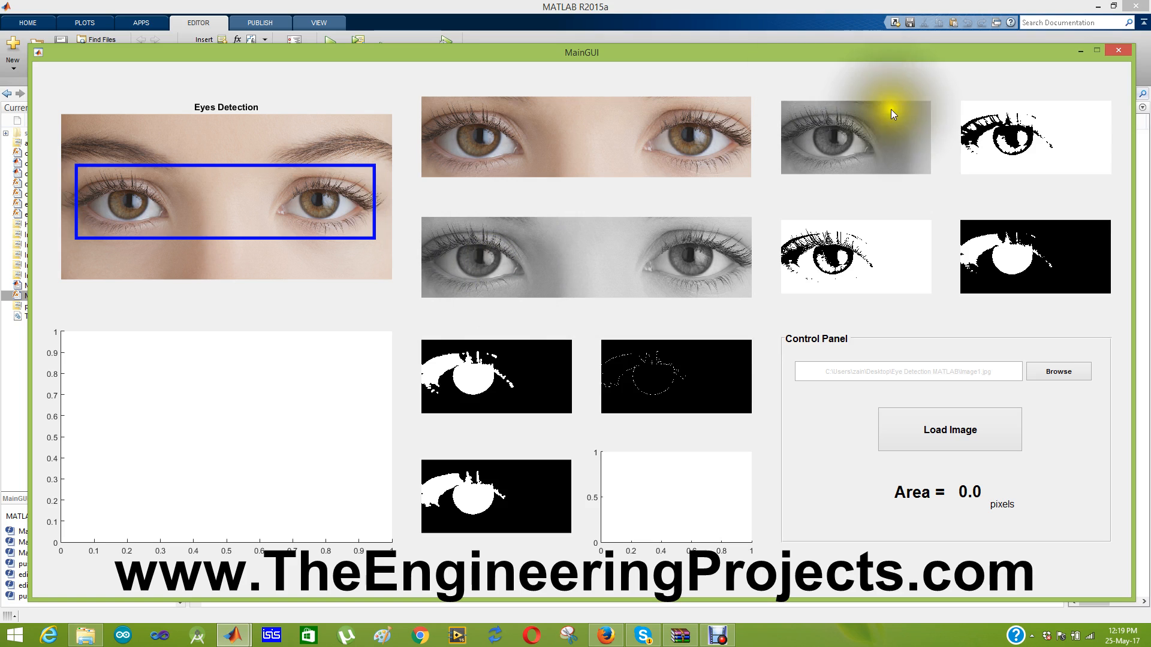
pyautogui.moveTo(860, 140)
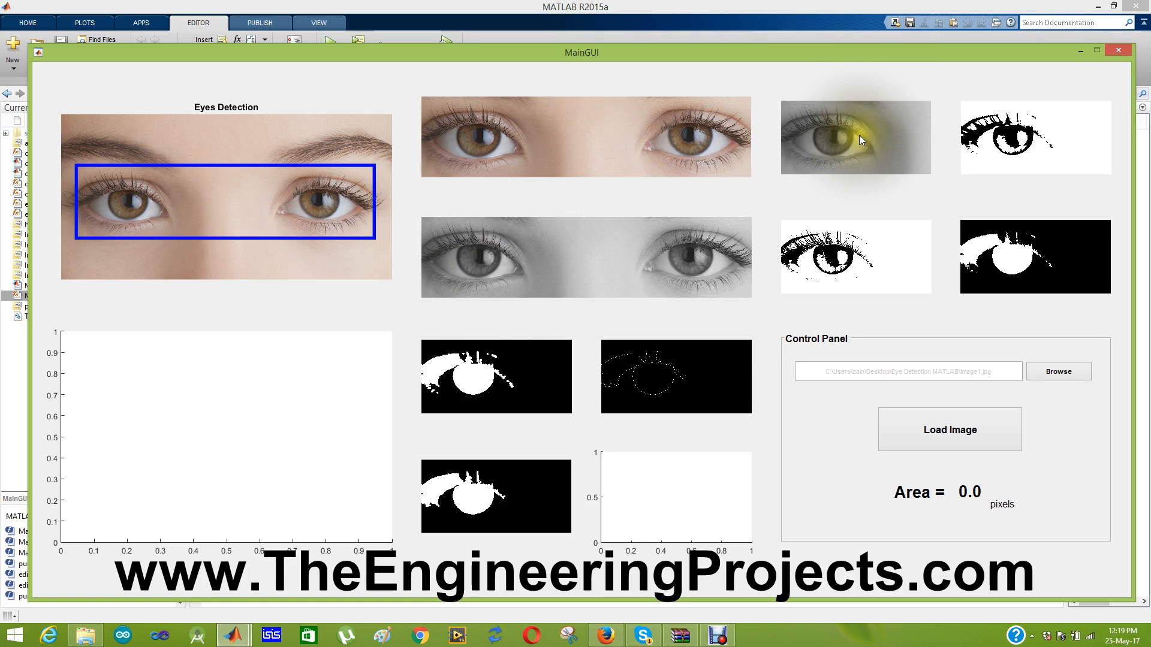
pyautogui.moveTo(859, 144)
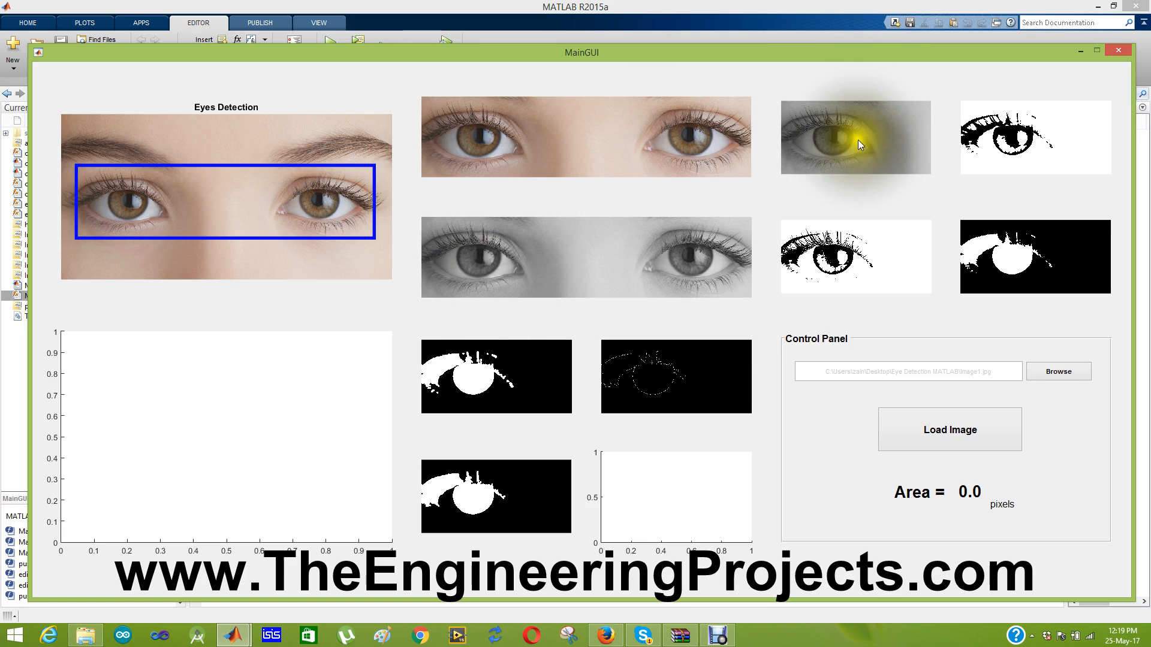
pyautogui.moveTo(859, 136)
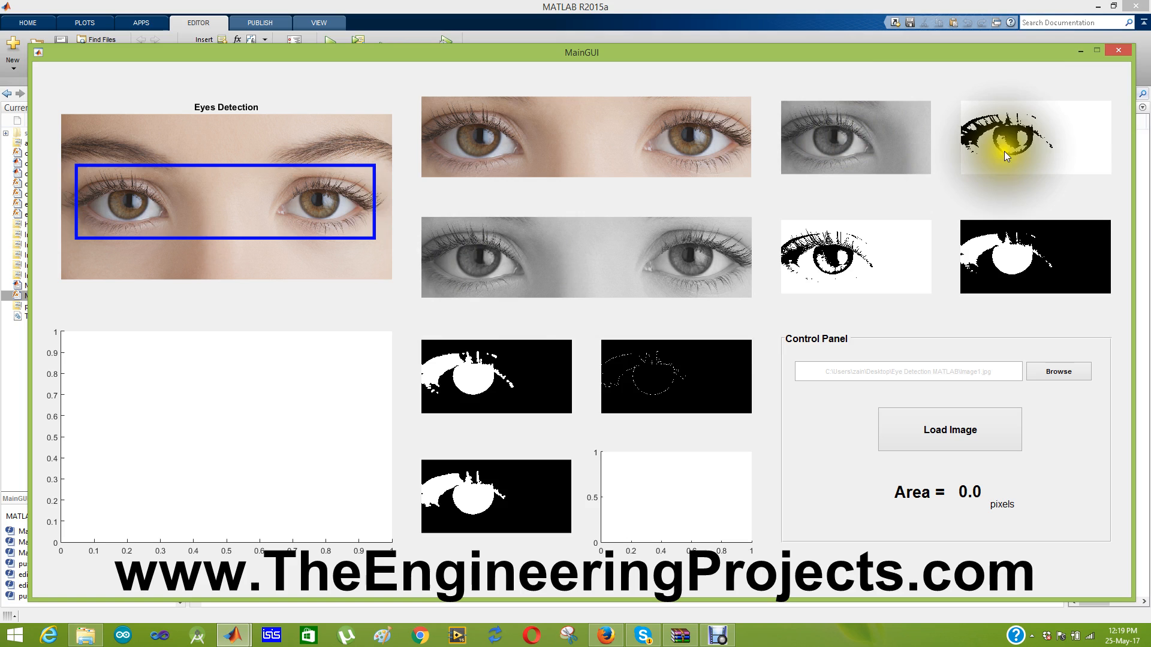
pyautogui.moveTo(1026, 138)
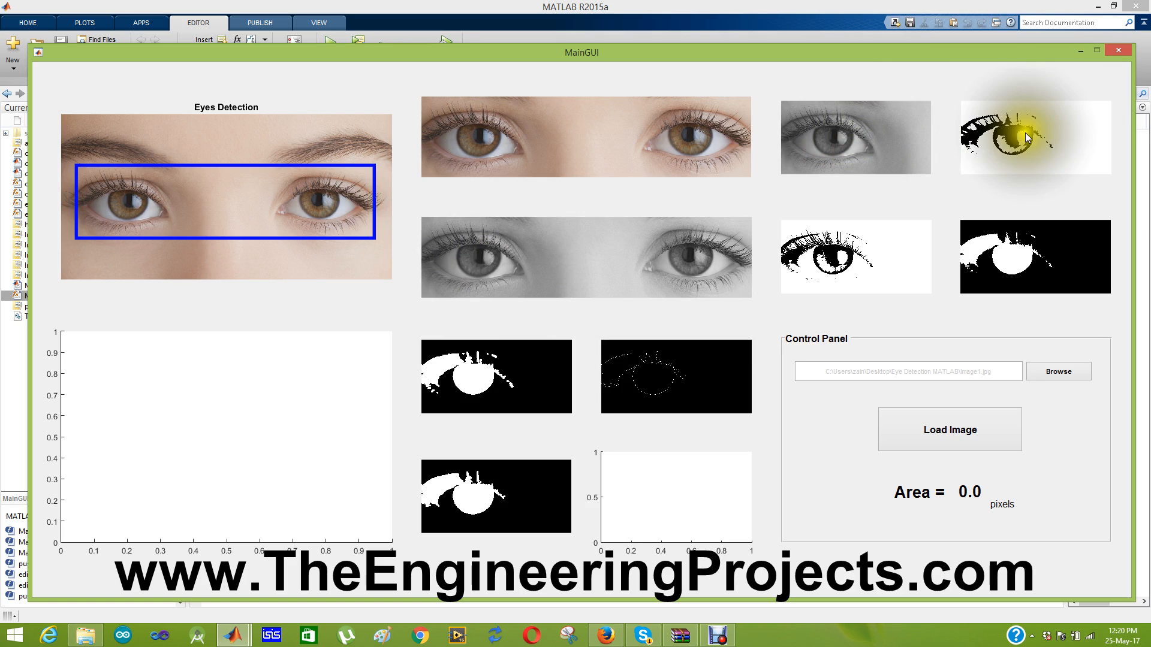
pyautogui.moveTo(894, 261)
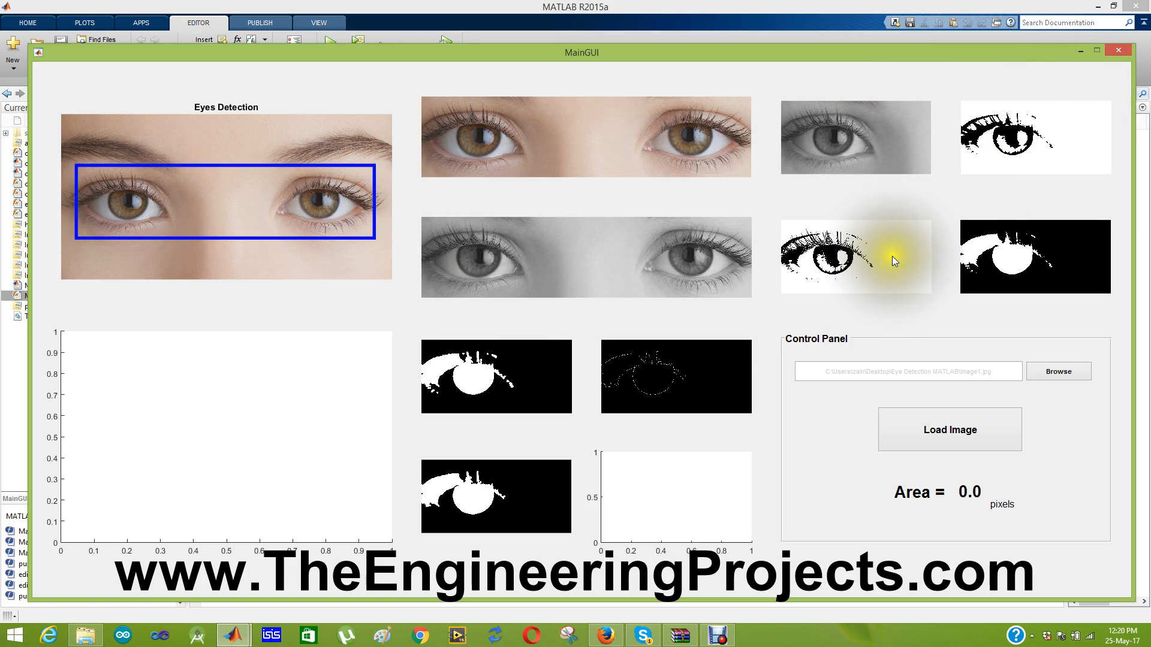
pyautogui.moveTo(980, 200)
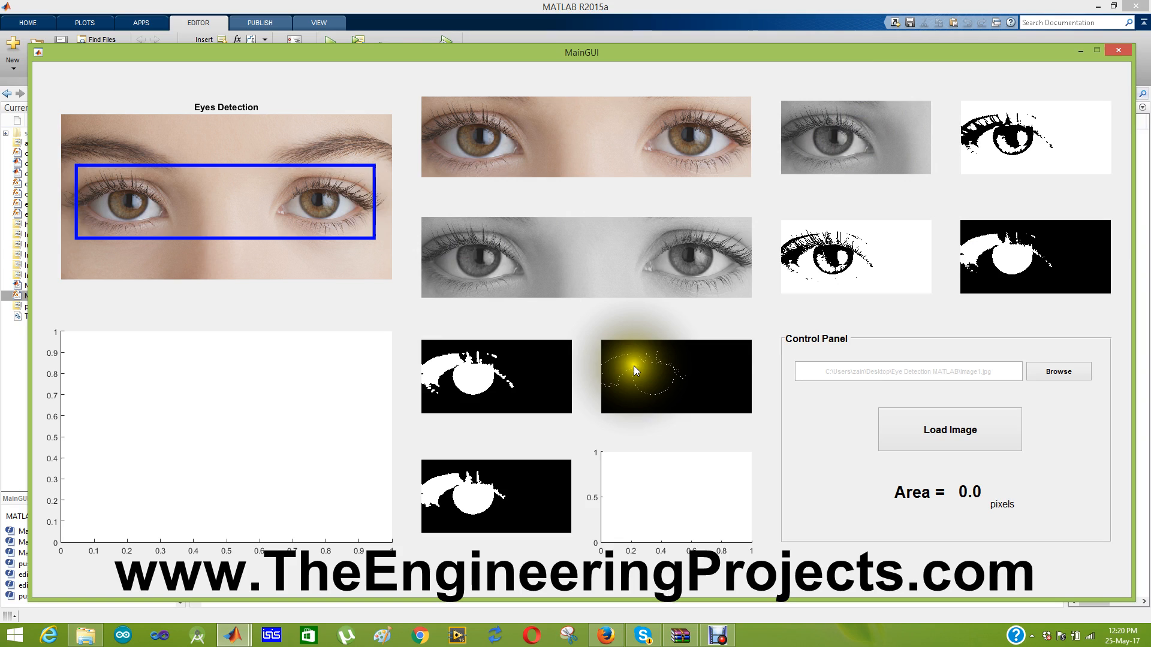
pyautogui.moveTo(691, 367)
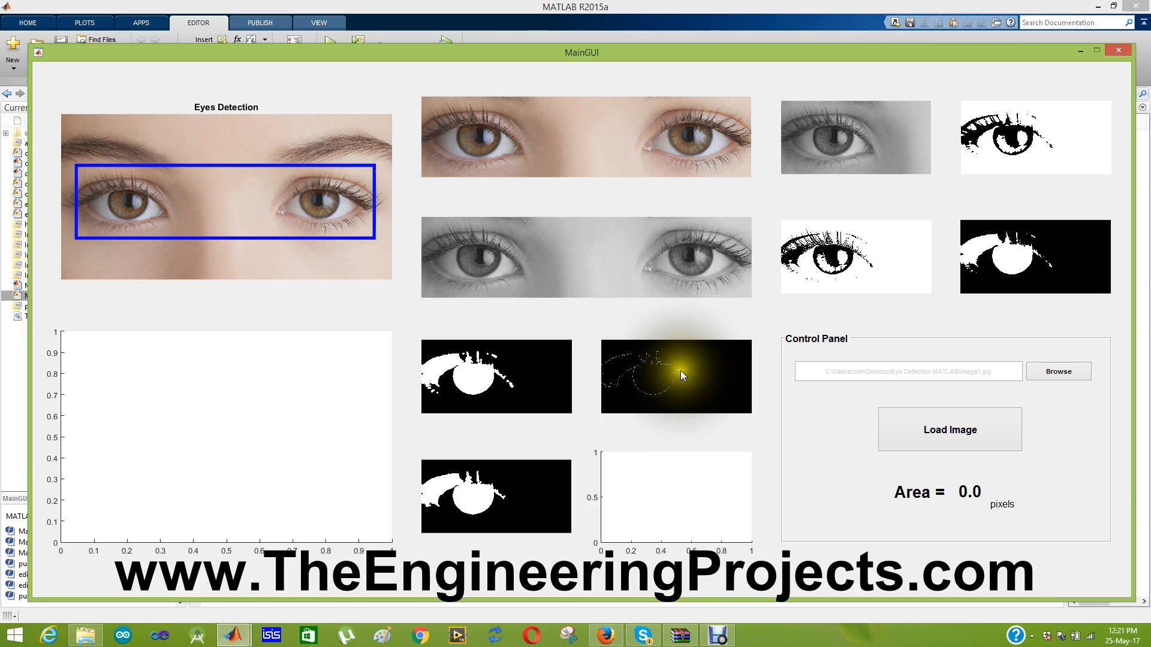
pyautogui.moveTo(617, 32)
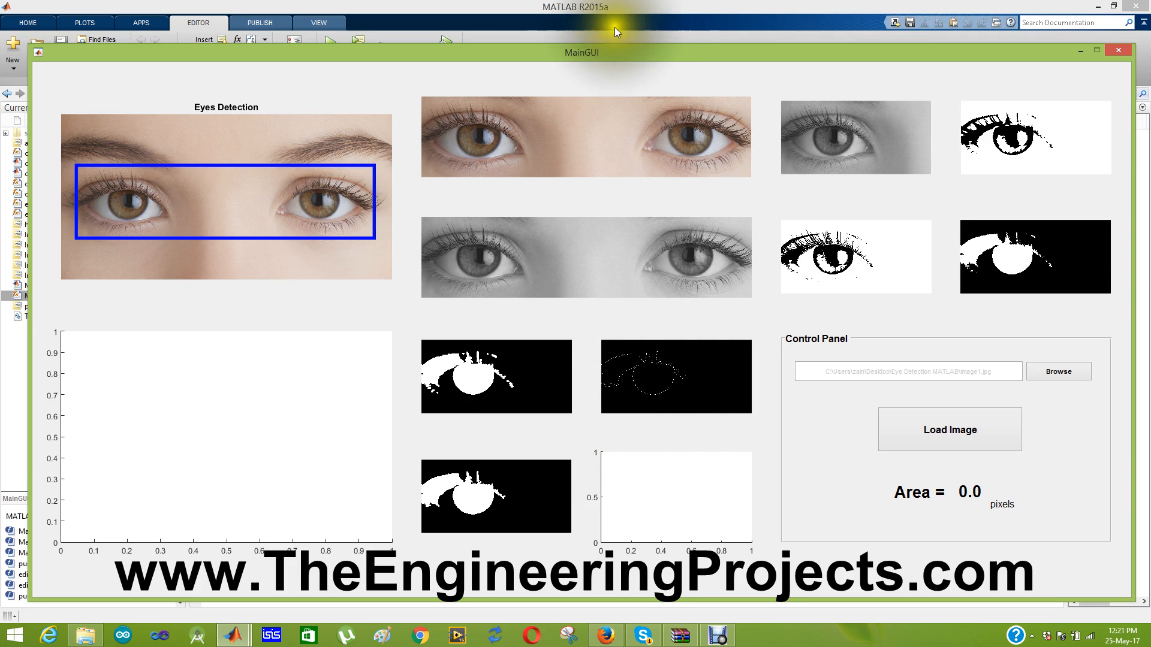
# Bring the MATLAB editor with MainGUI.m back to the front.
pyautogui.click(1117, 50)
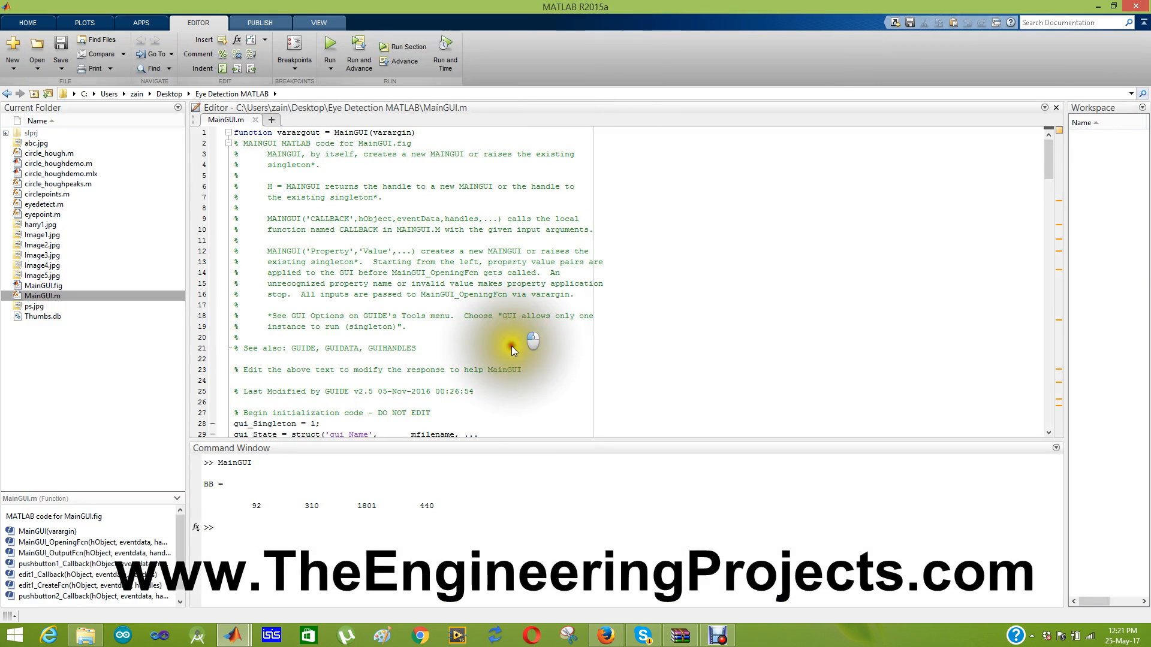
pyautogui.moveTo(463, 525)
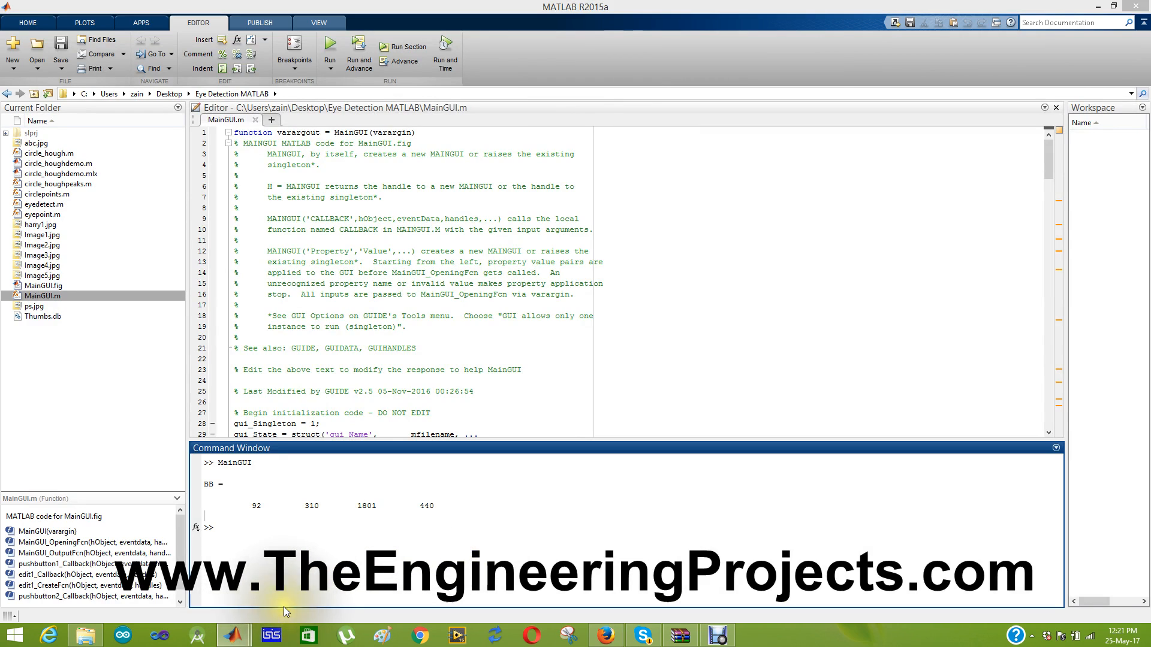
pyautogui.moveTo(233, 635)
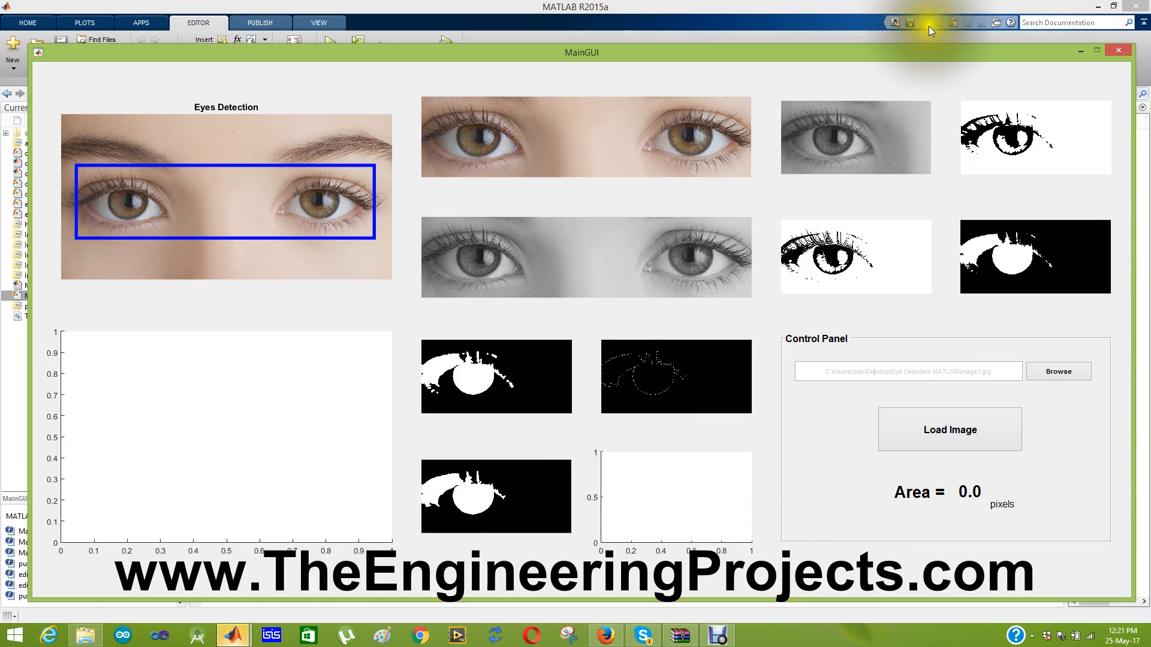
# Return to the MainGUI.m code editor after revisiting the GUI window.
pyautogui.click(1116, 49)
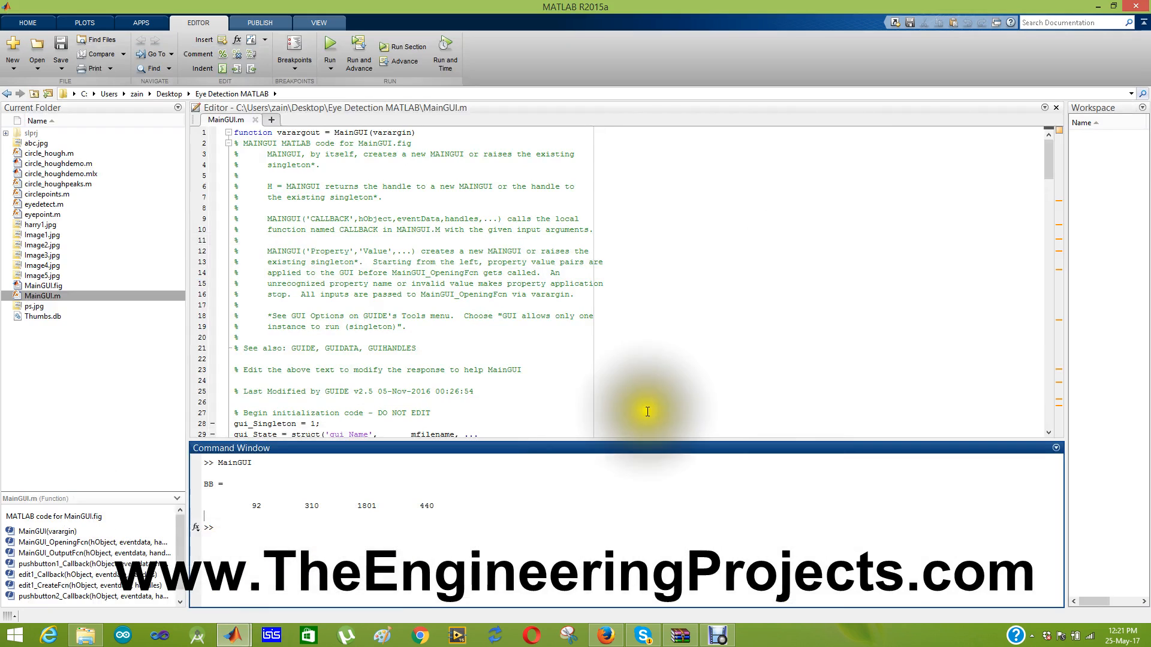
pyautogui.moveTo(1099, 123)
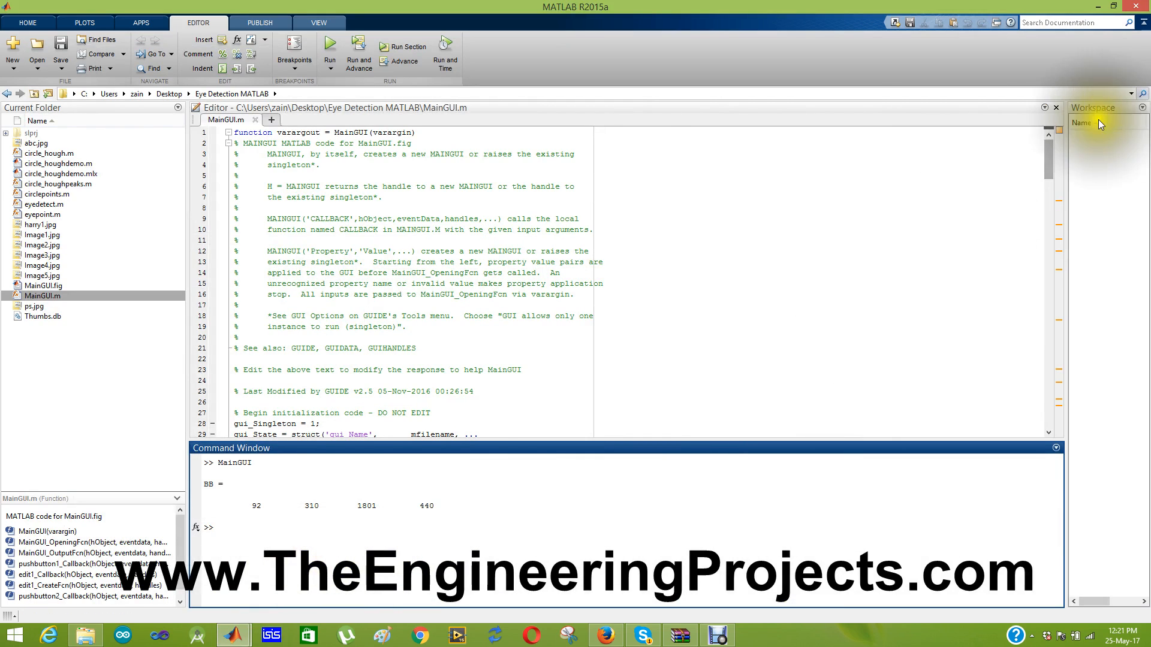
pyautogui.moveTo(329, 564)
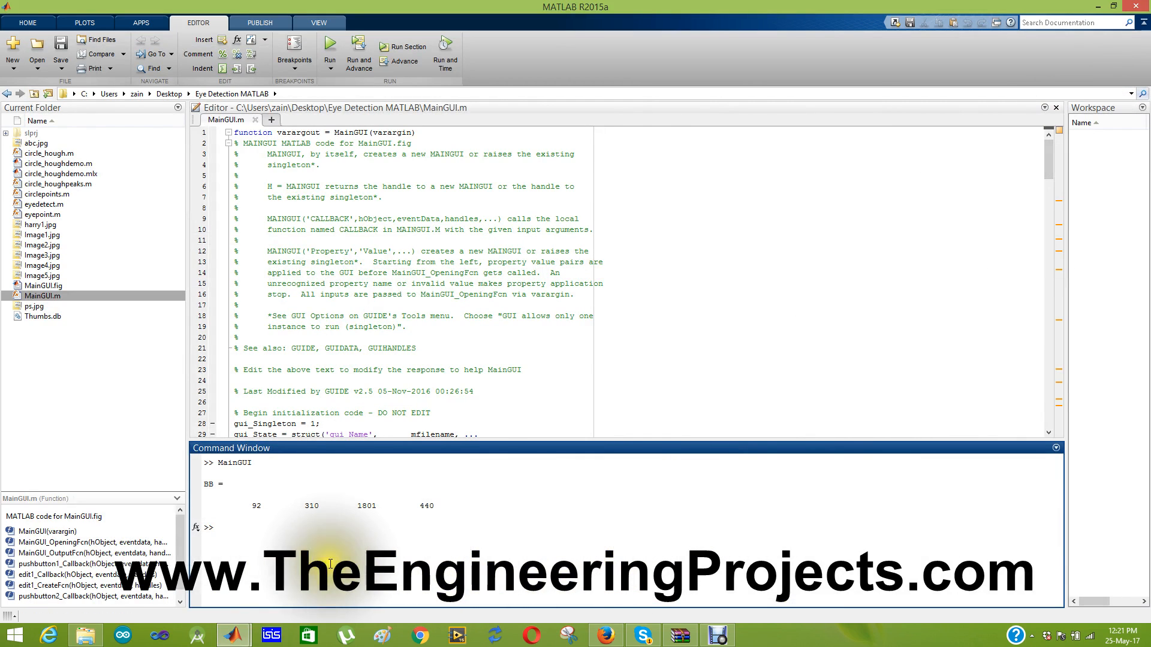
pyautogui.moveTo(257, 585)
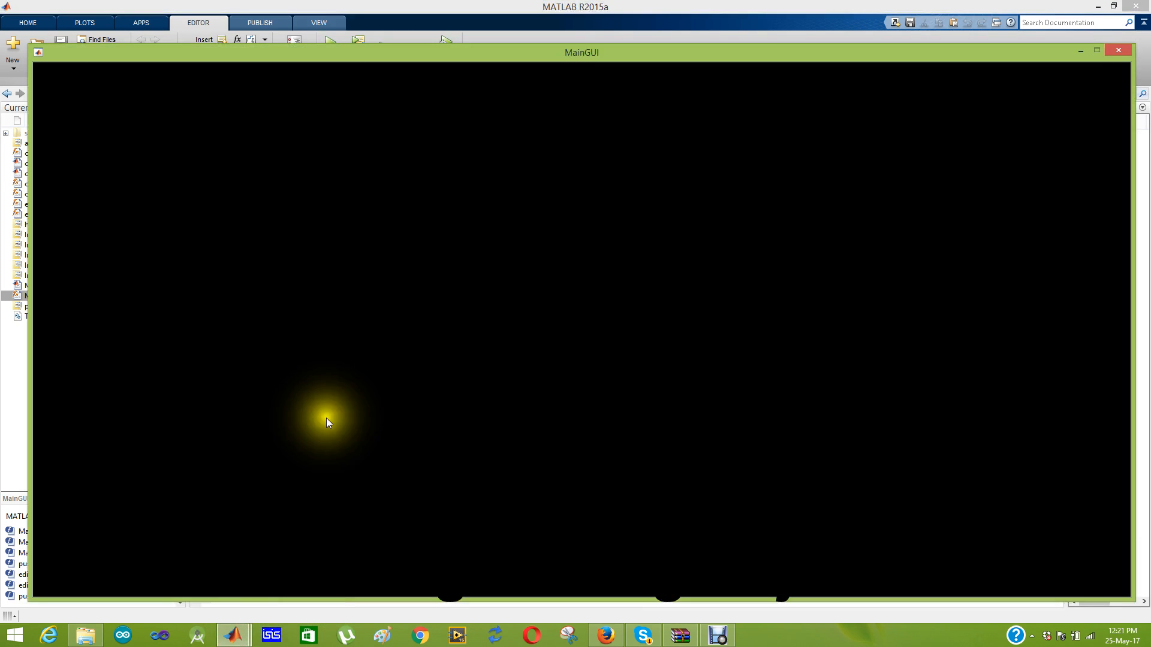
pyautogui.moveTo(294, 158)
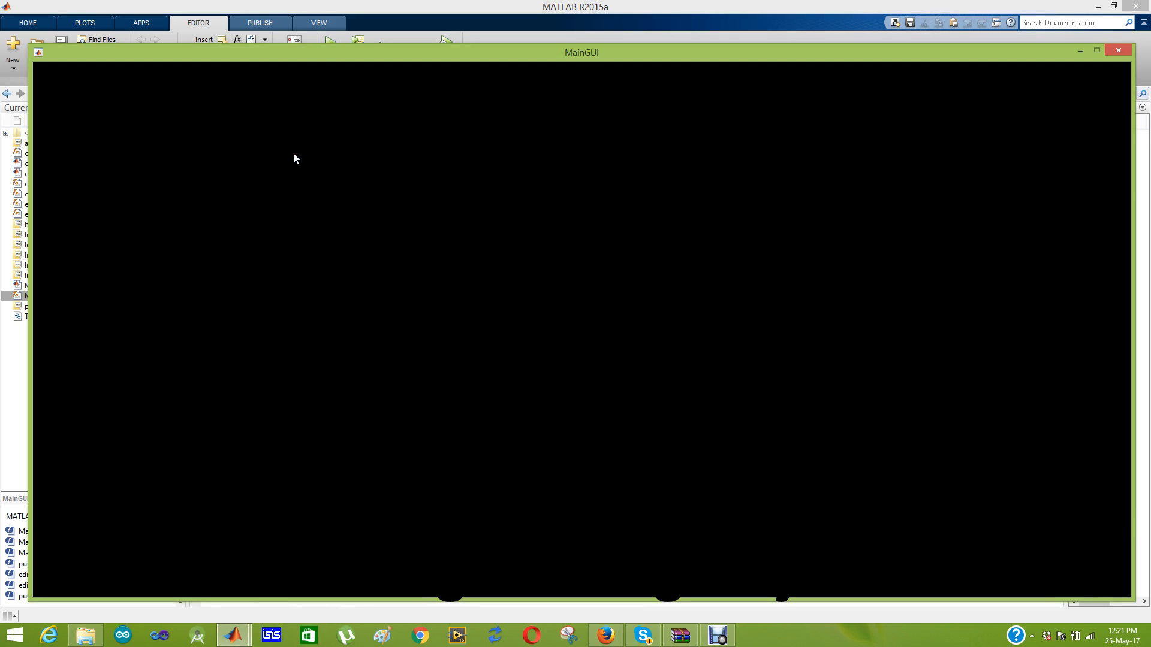
pyautogui.click(368, 191)
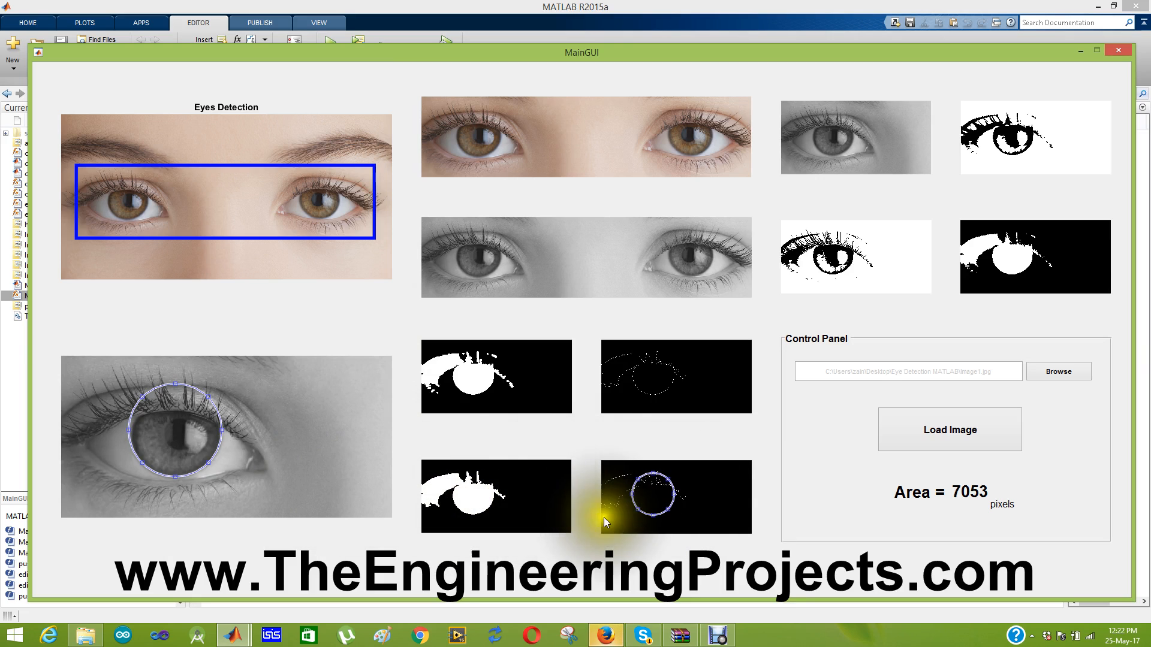
pyautogui.moveTo(667, 395)
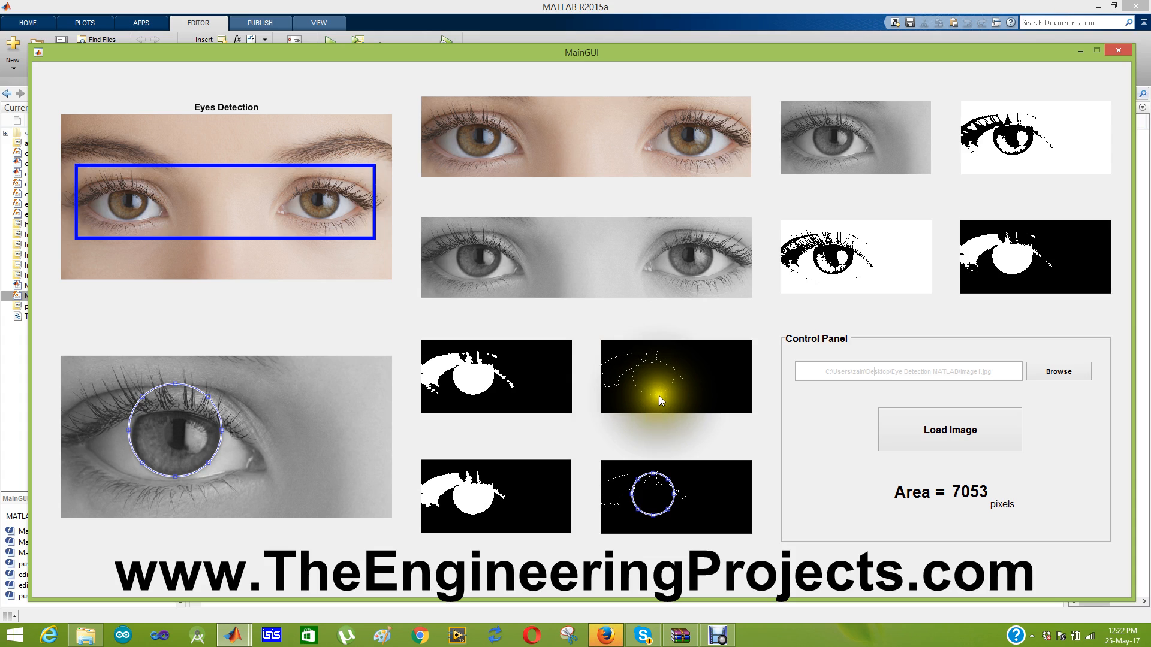
pyautogui.moveTo(688, 394)
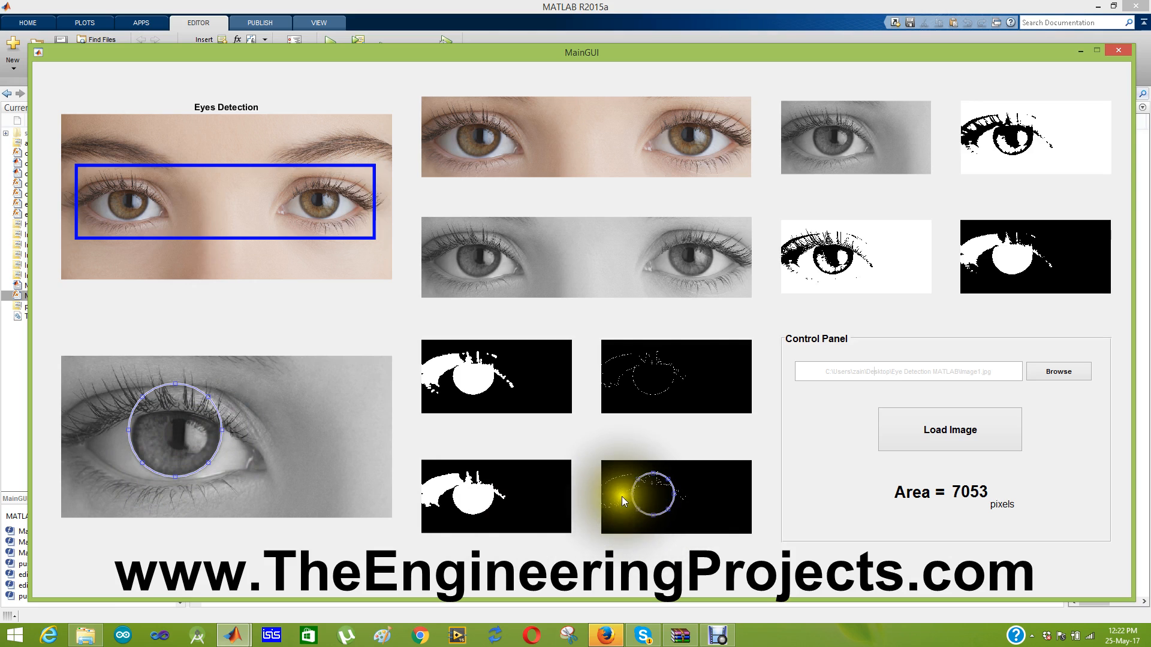
pyautogui.moveTo(644, 499)
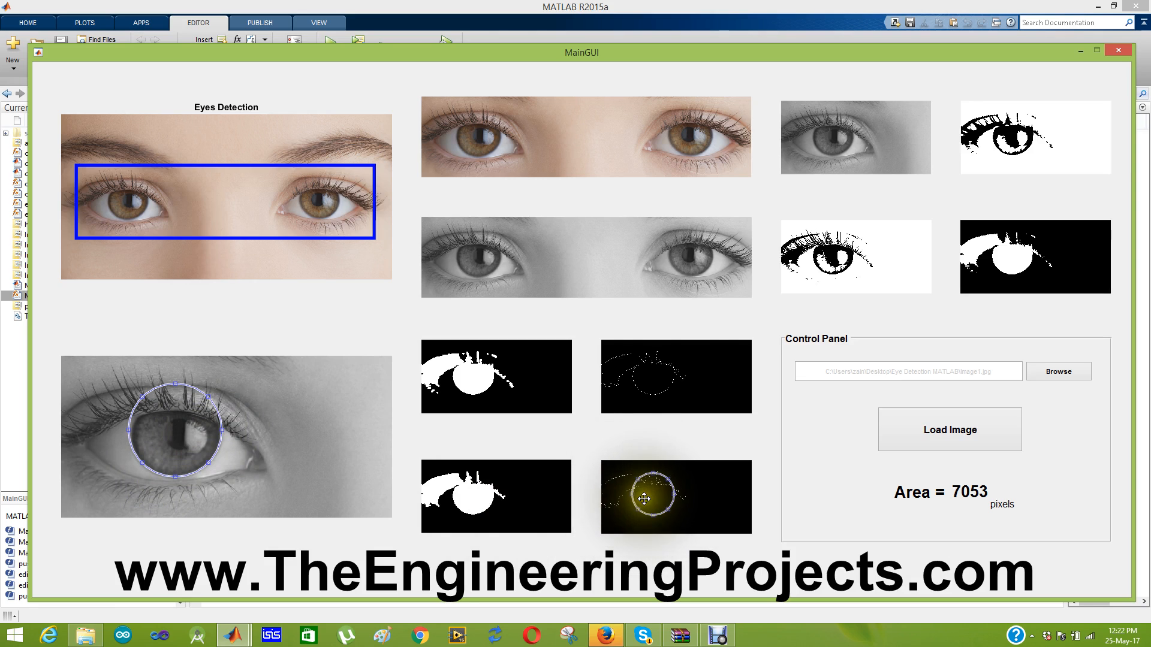
pyautogui.moveTo(330, 308)
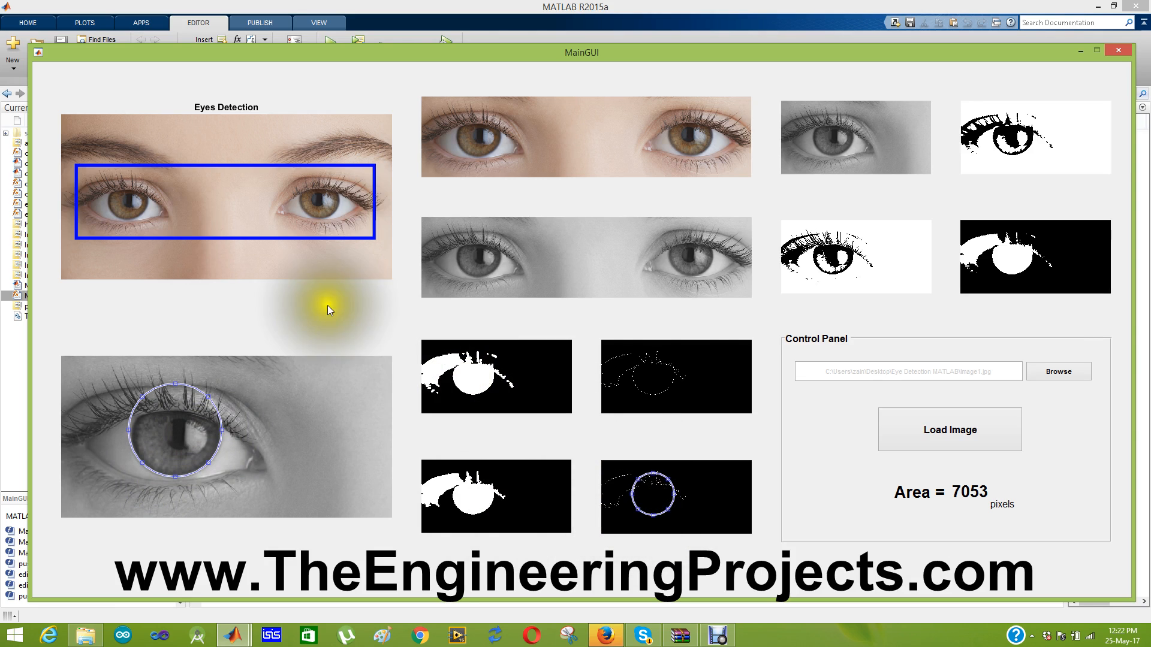
pyautogui.moveTo(559, 471)
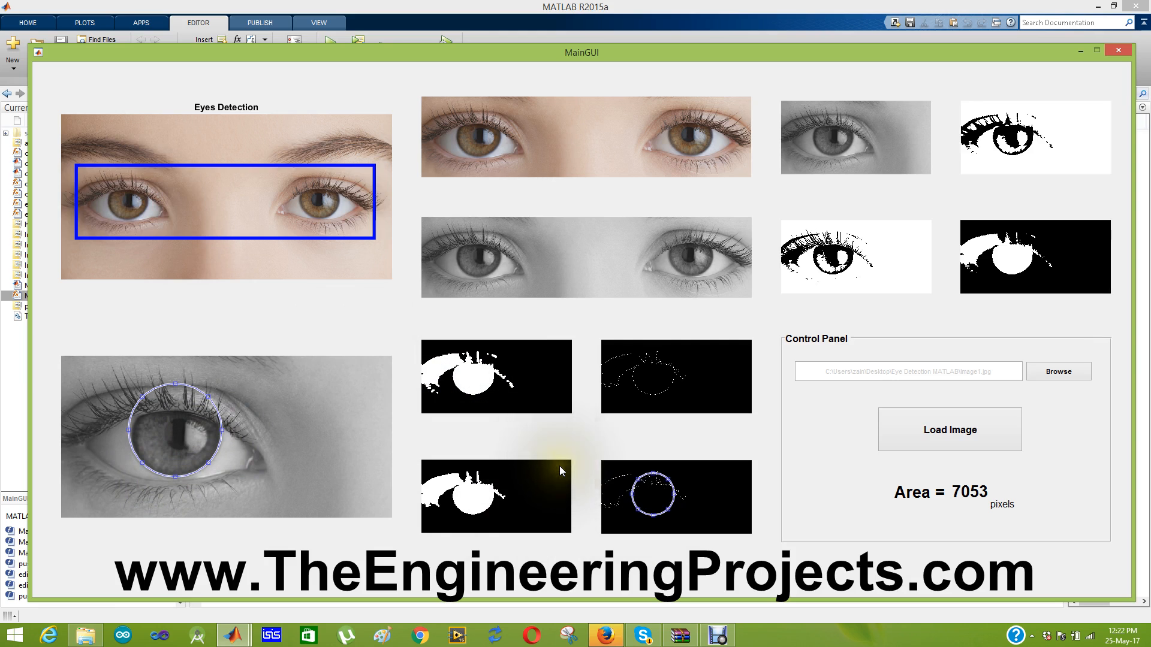
pyautogui.moveTo(279, 233)
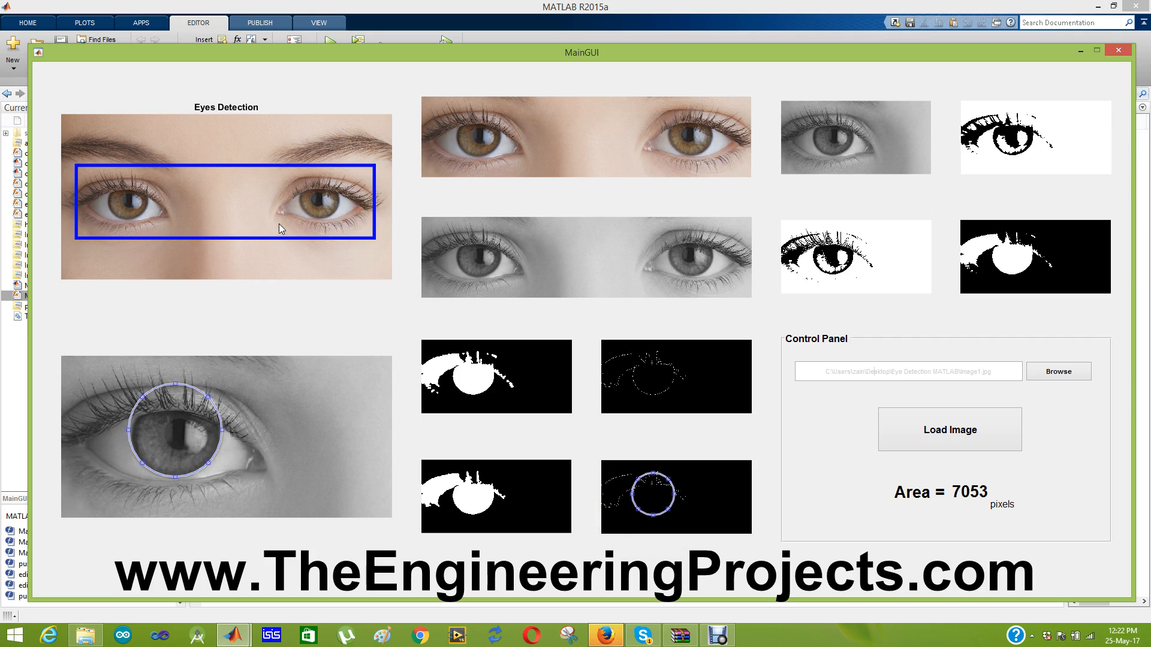
pyautogui.moveTo(389, 241)
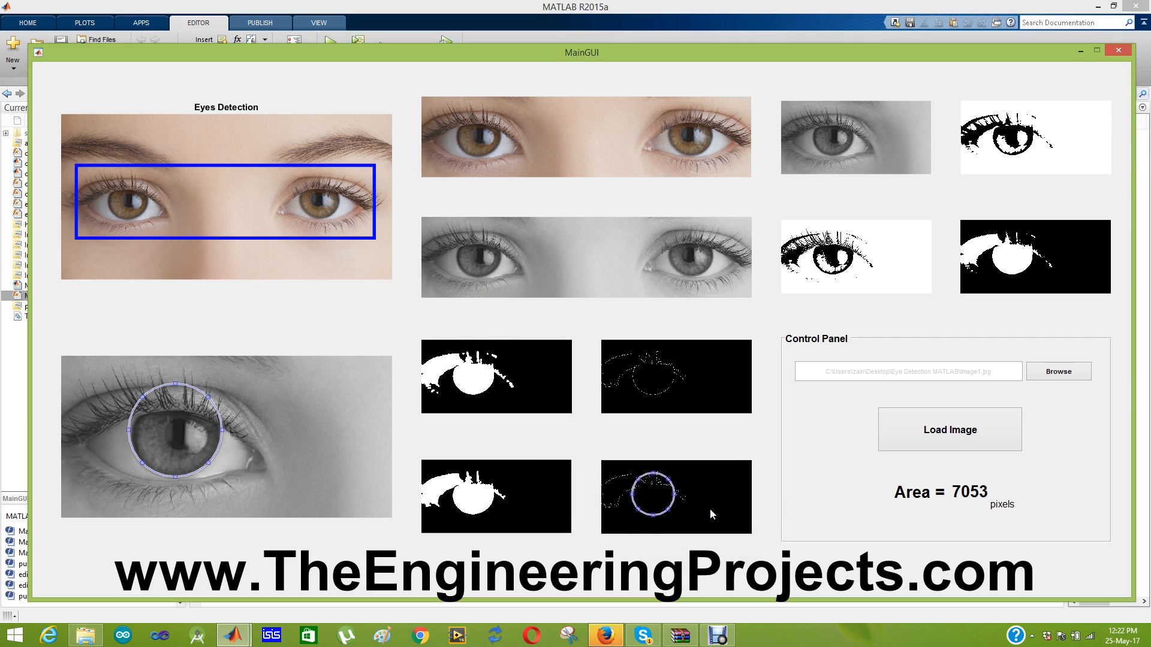
pyautogui.moveTo(248, 464)
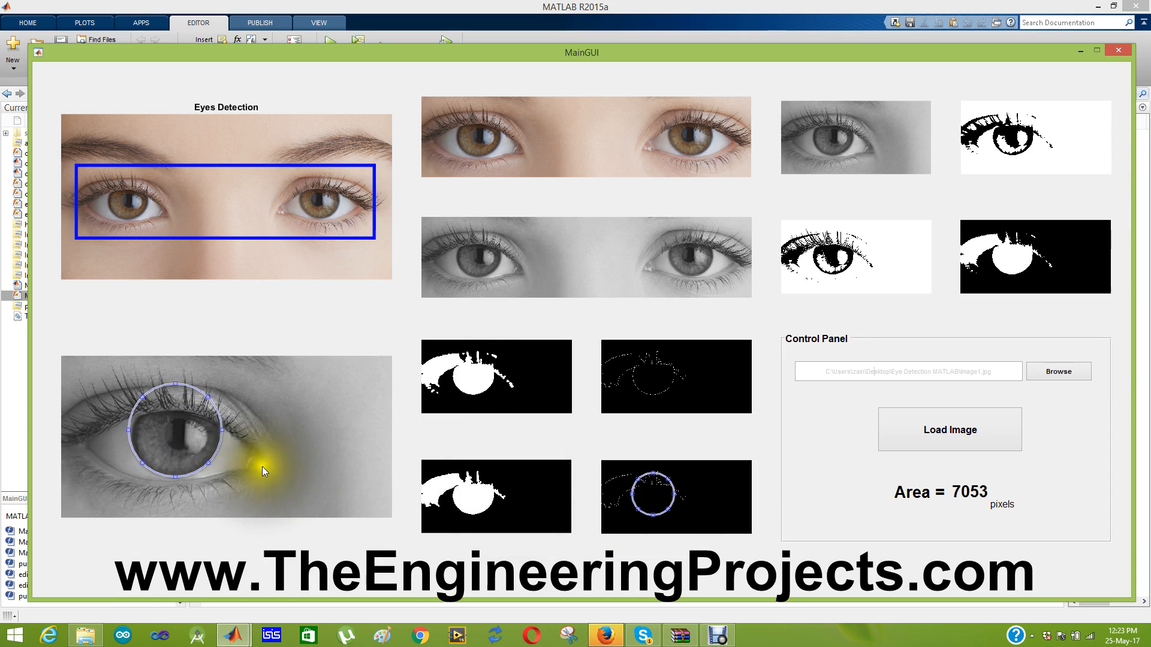
pyautogui.moveTo(513, 428)
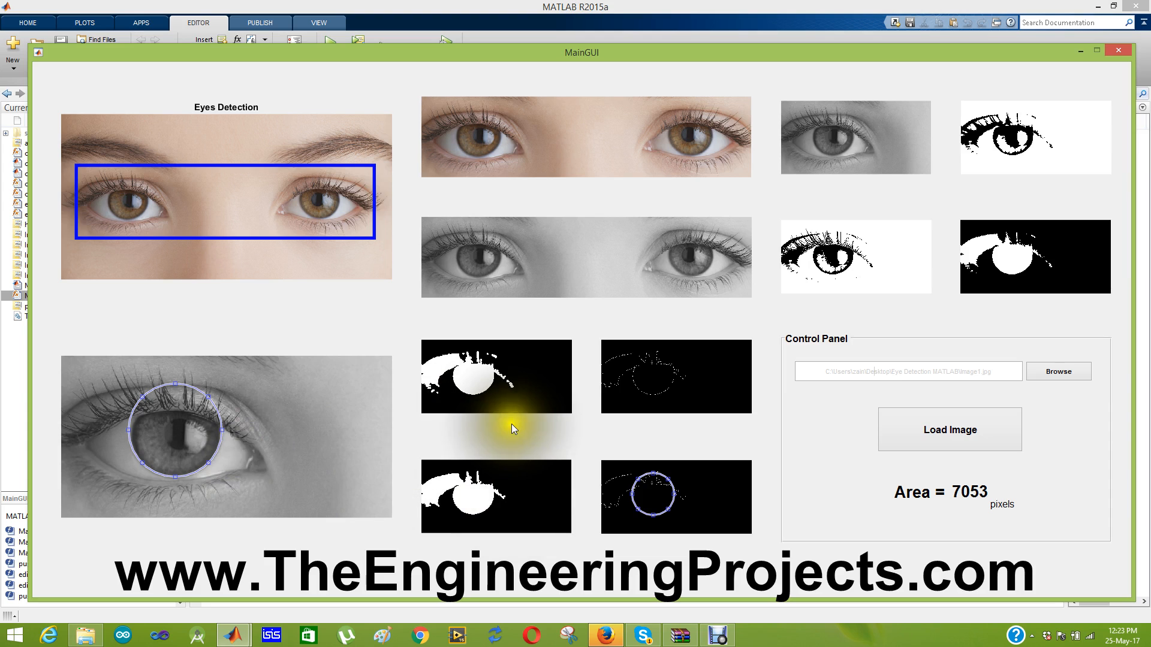
pyautogui.moveTo(888, 505)
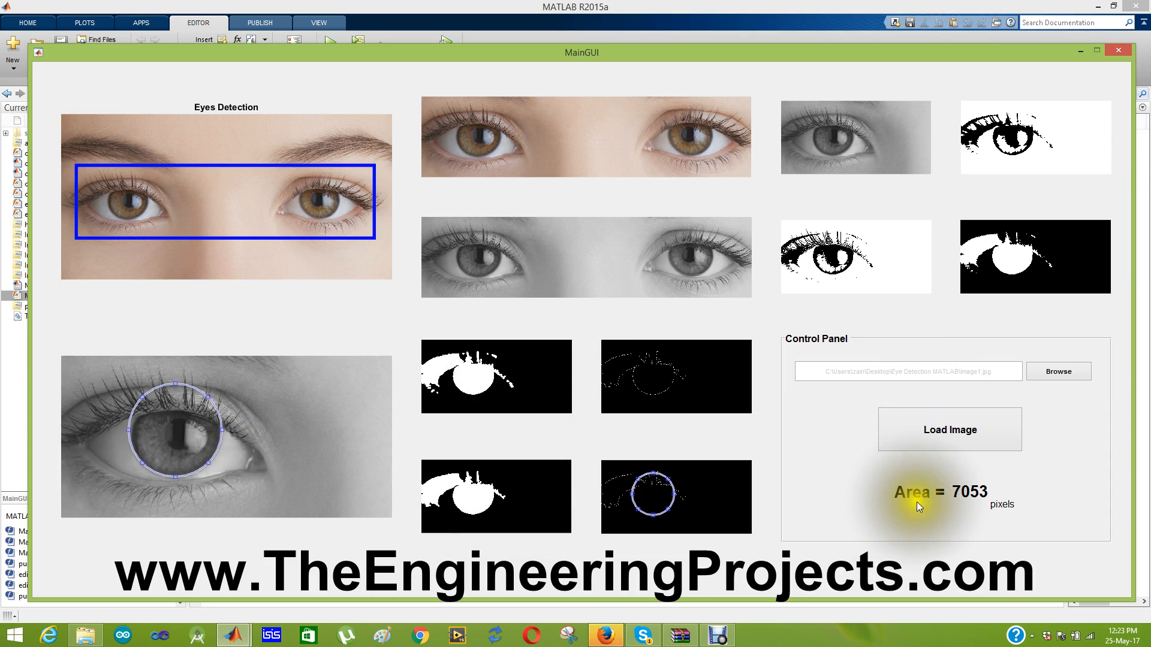
pyautogui.moveTo(486, 467)
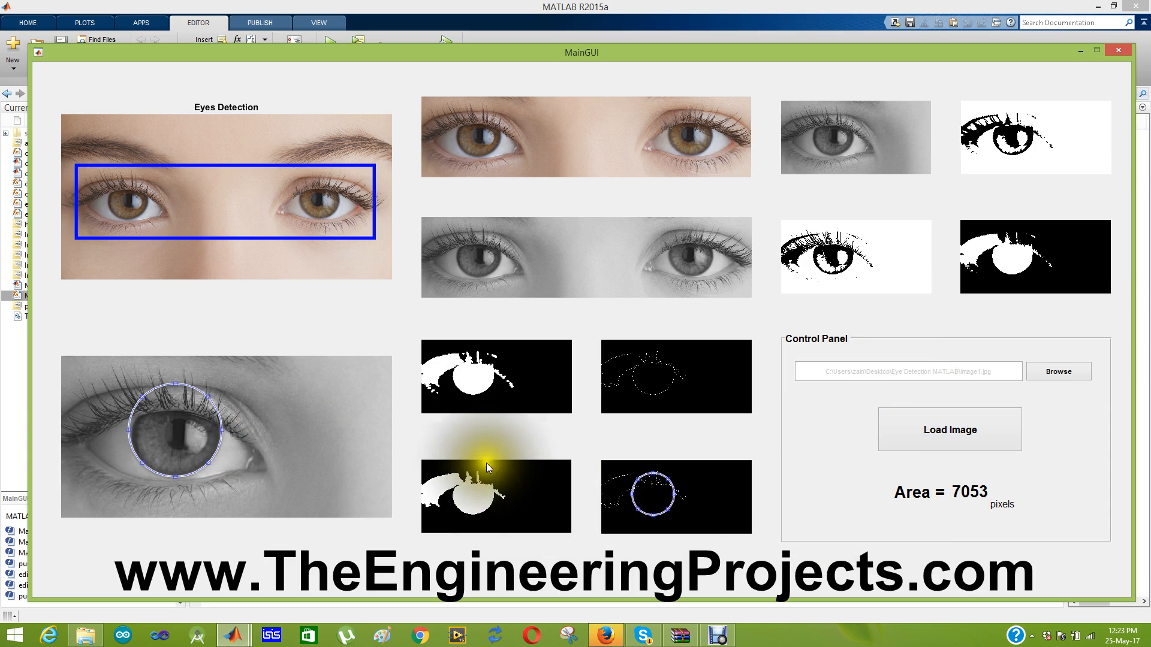
pyautogui.moveTo(635, 411)
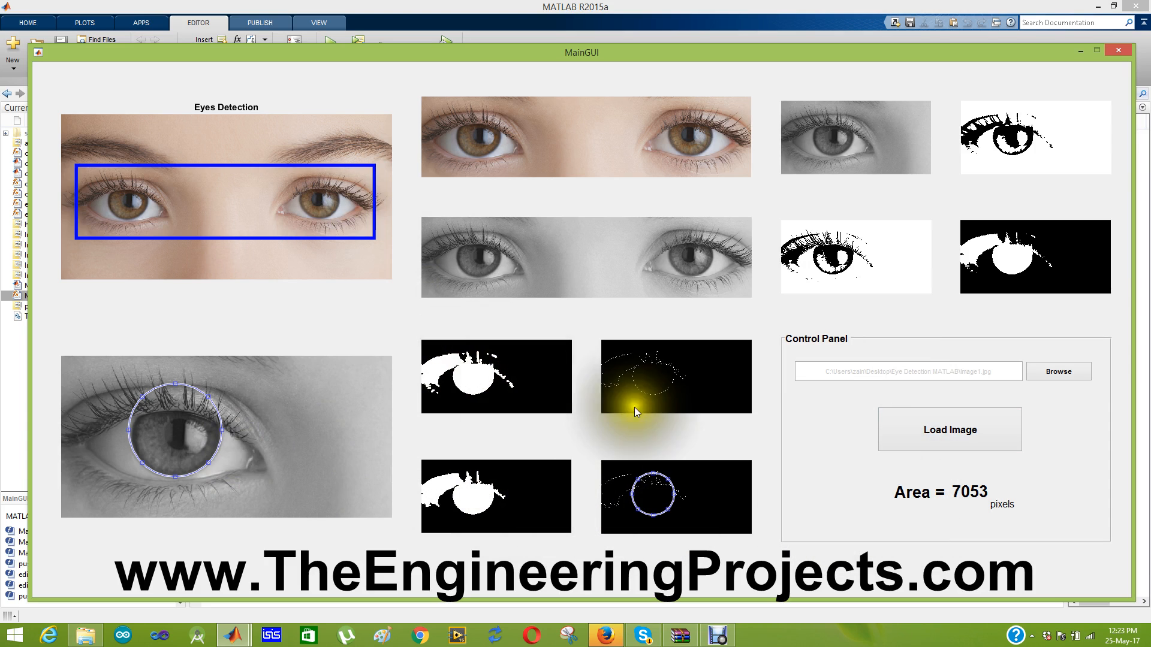
pyautogui.moveTo(945, 518)
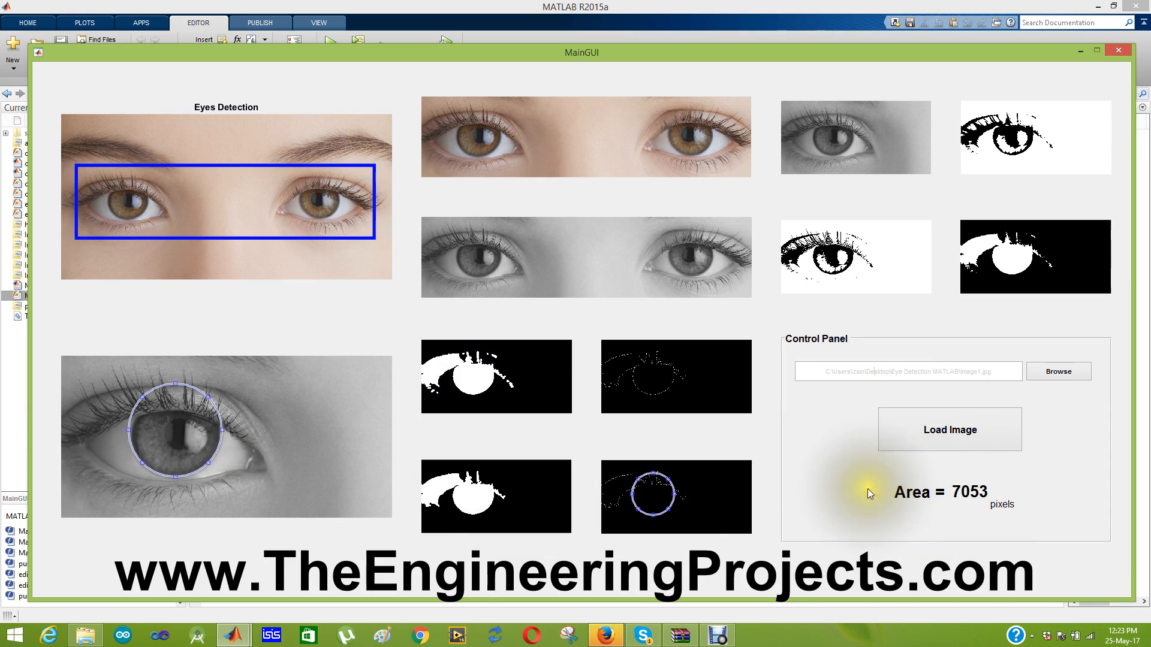
pyautogui.moveTo(421, 595)
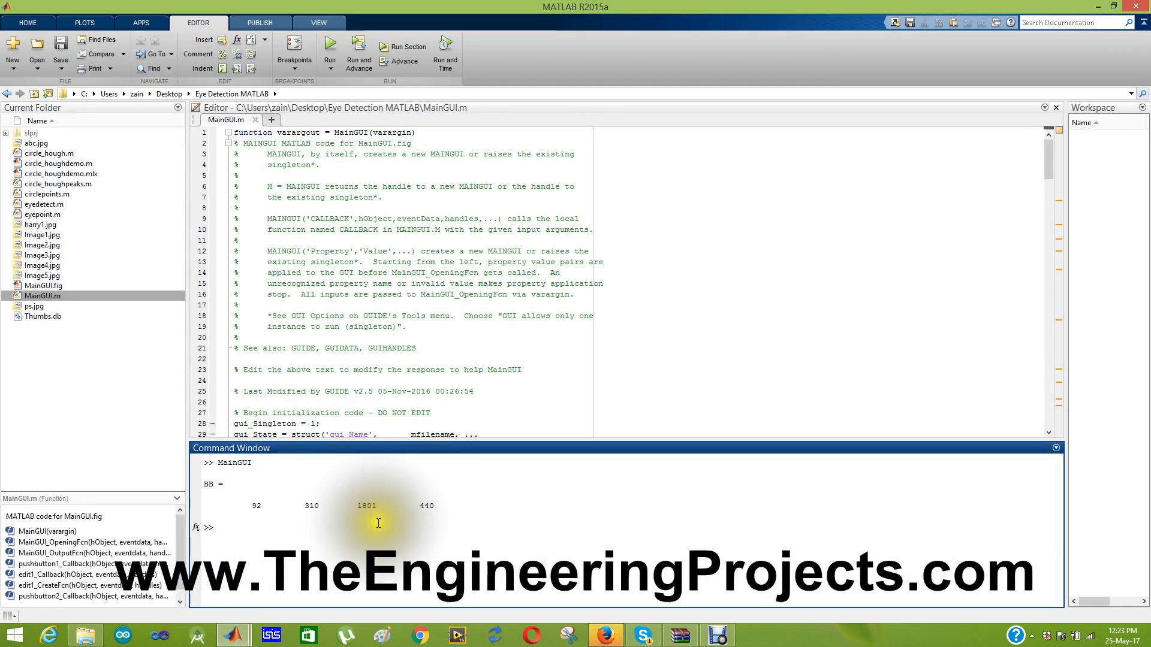
# Open Firefox's Eye Ball Detection tutorial and scroll down to the Leave a Reply form.
pyautogui.click(604, 635)
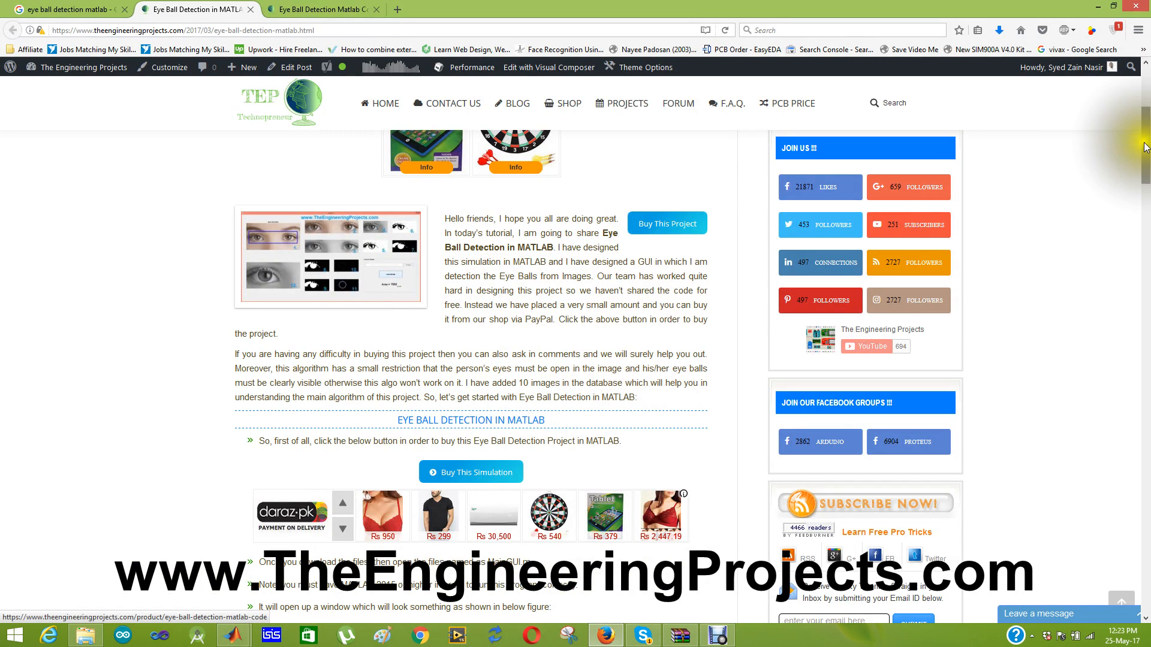
pyautogui.scroll(-3)
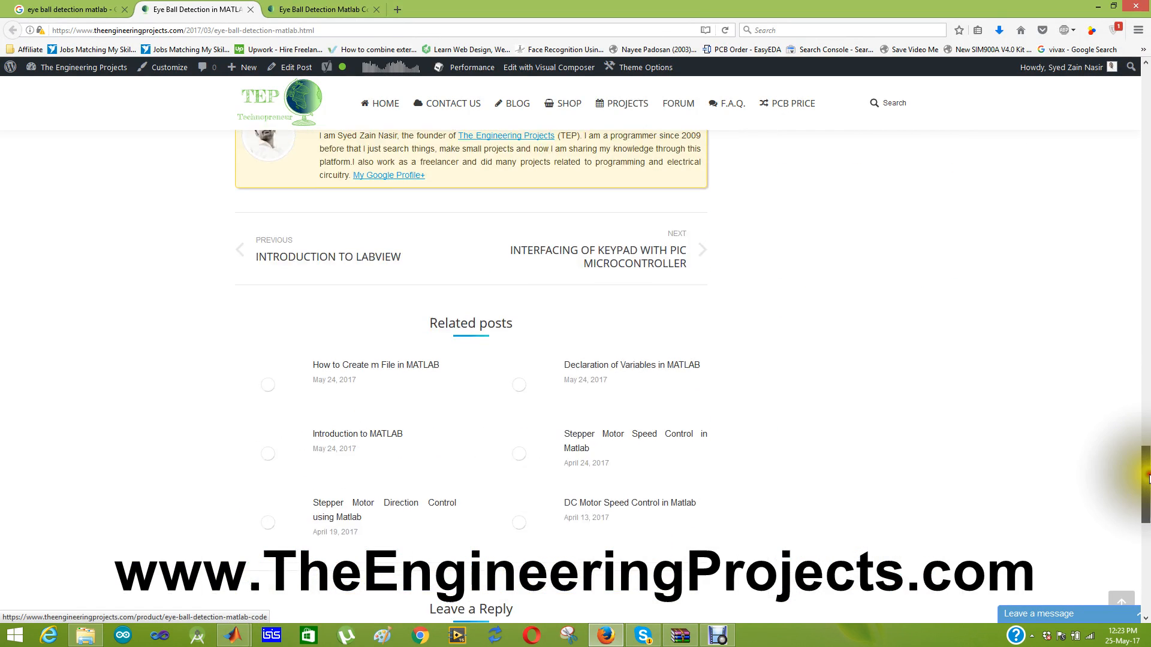
pyautogui.scroll(-3)
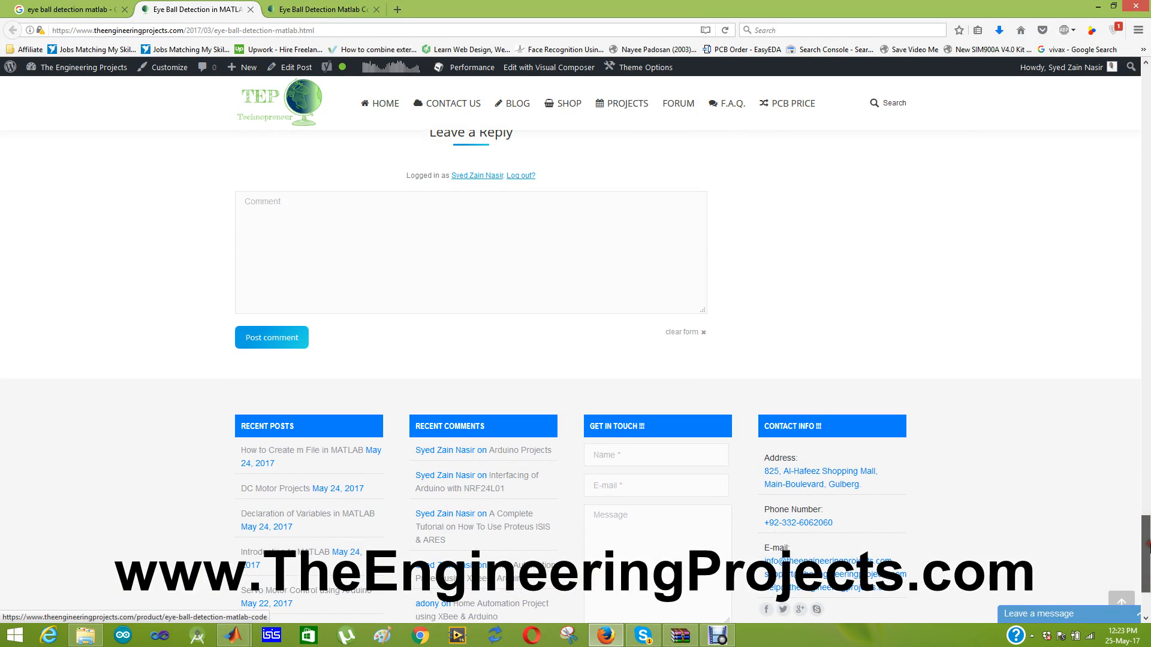